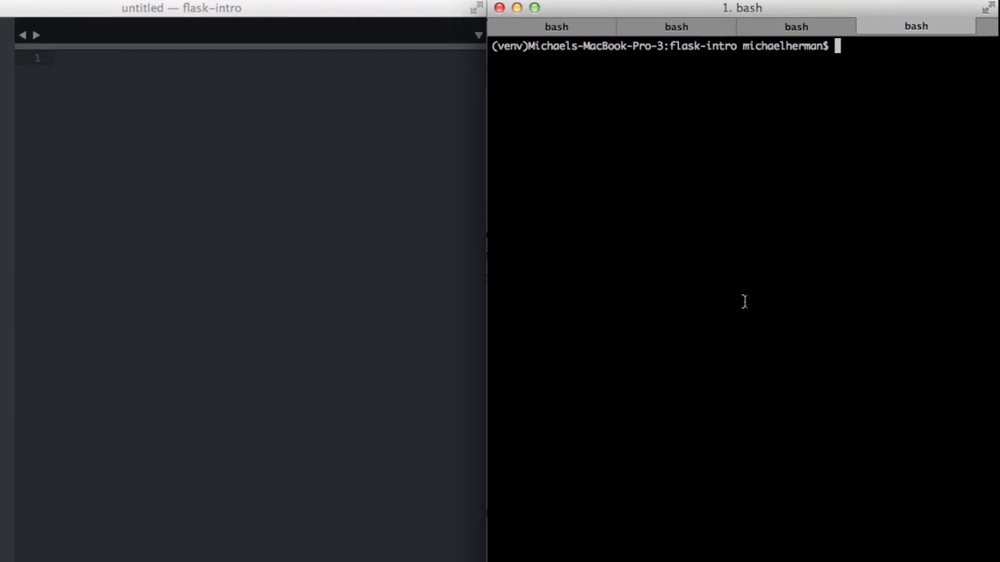
Step: Run pip freeze to list the virtual environment's installed packages, including psycopg2
{"action": "type", "text": "pip"}
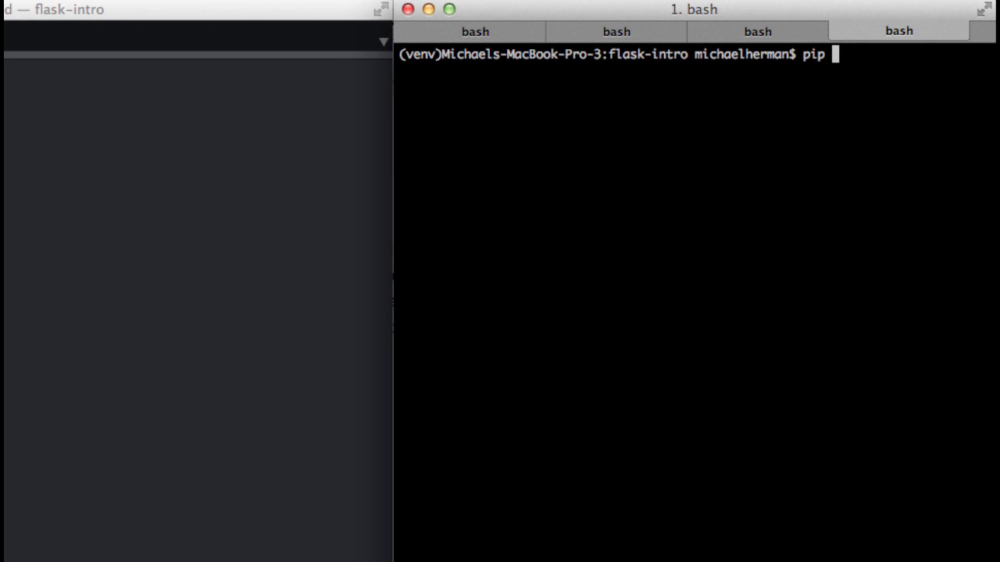
{"action": "type", "text": "f"}
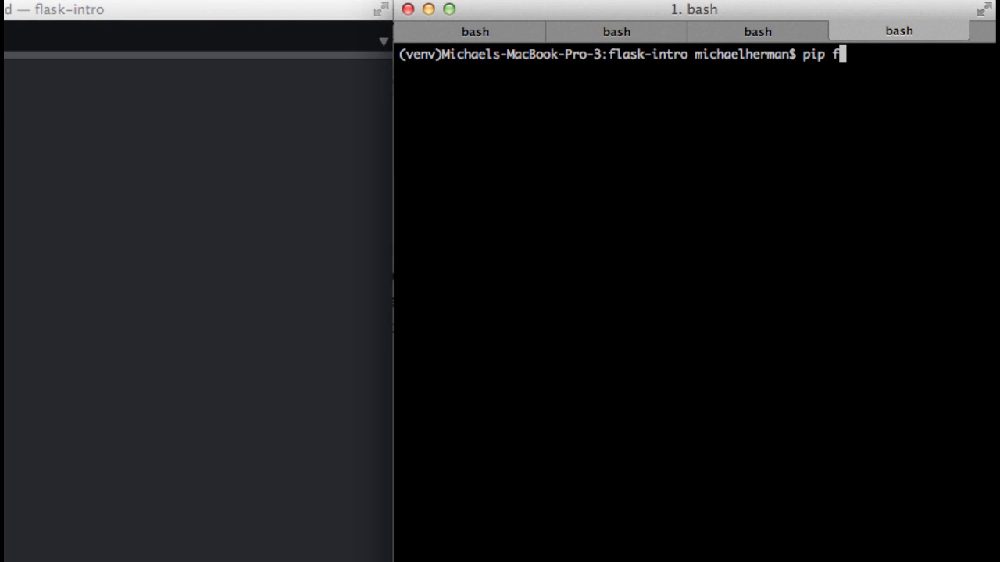
{"action": "key", "text": "Return"}
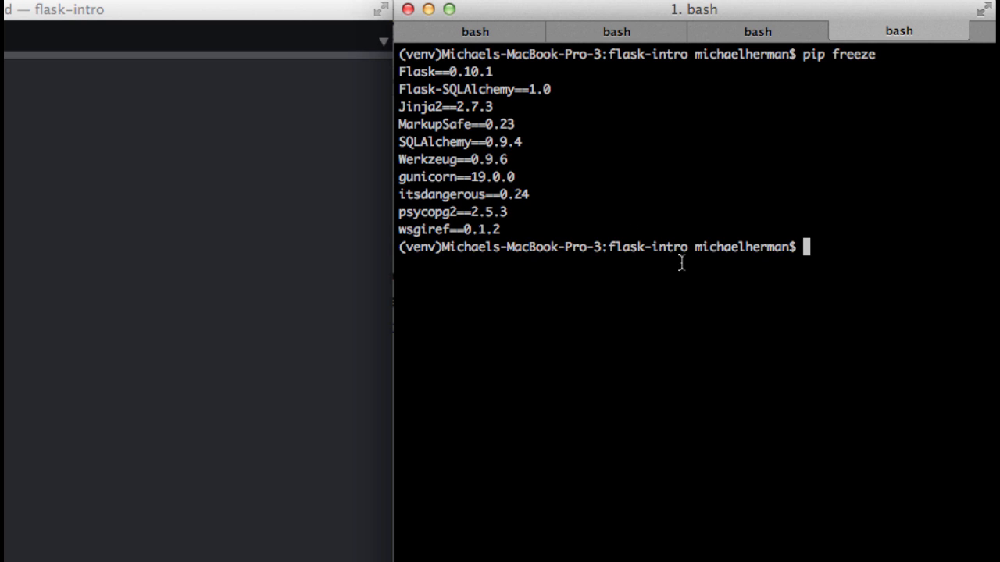
{"action": "mouse_move", "coordinate": [485, 89]}
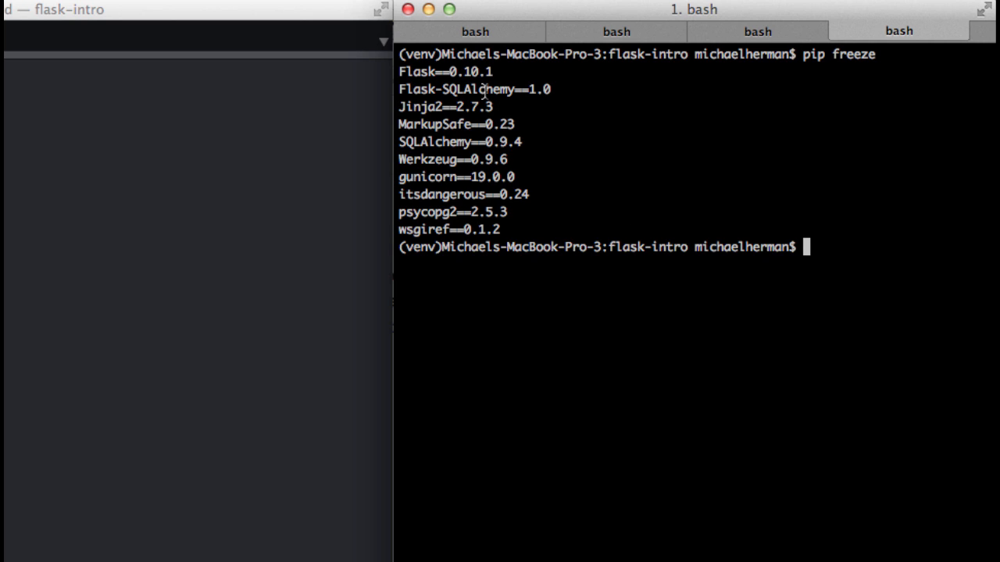
{"action": "mouse_move", "coordinate": [451, 212]}
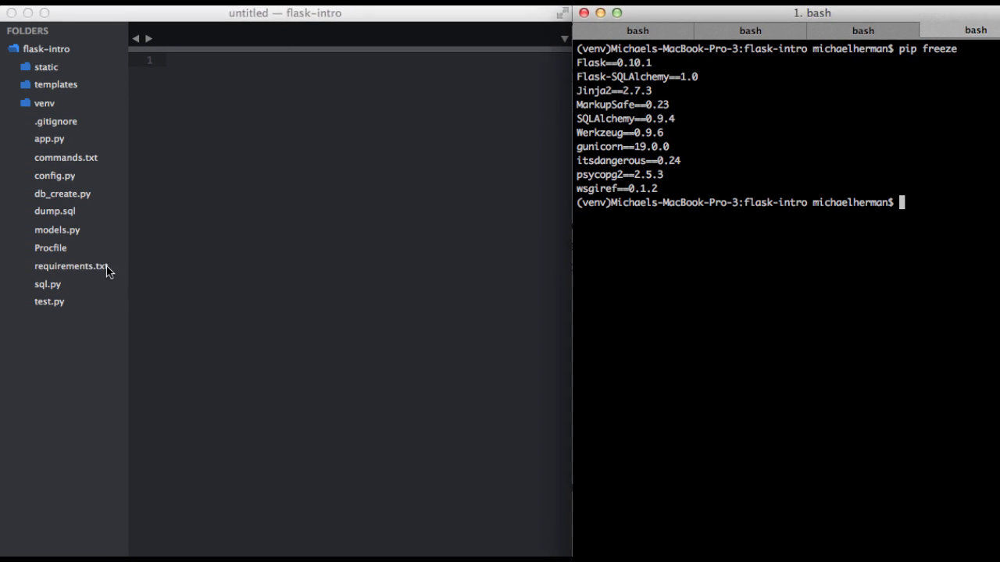
Step: Open requirements.txt from the flask-intro project sidebar
{"action": "left_click", "coordinate": [72, 265]}
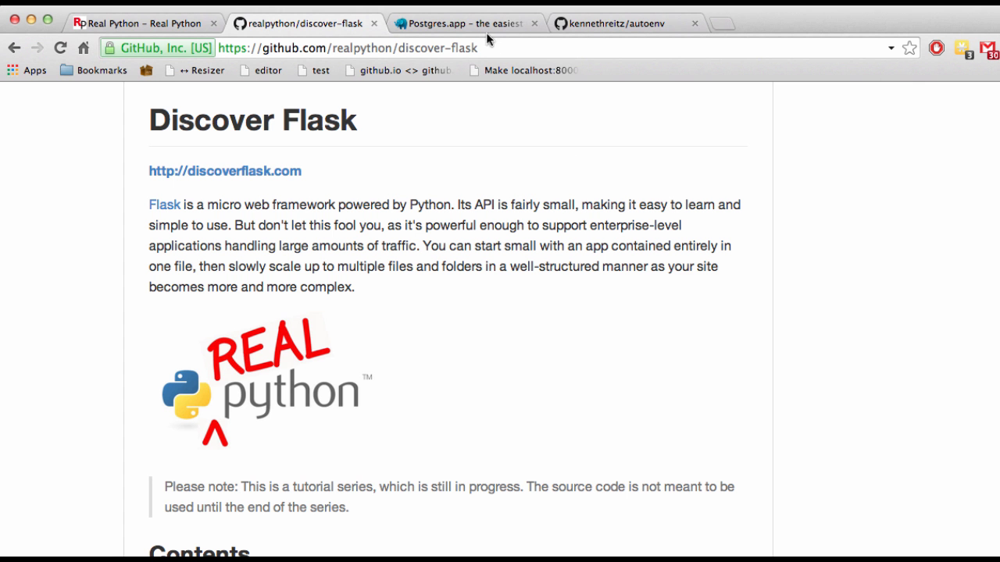
Step: Switch Chrome to the Postgres.app homepage
{"action": "left_click", "coordinate": [465, 23]}
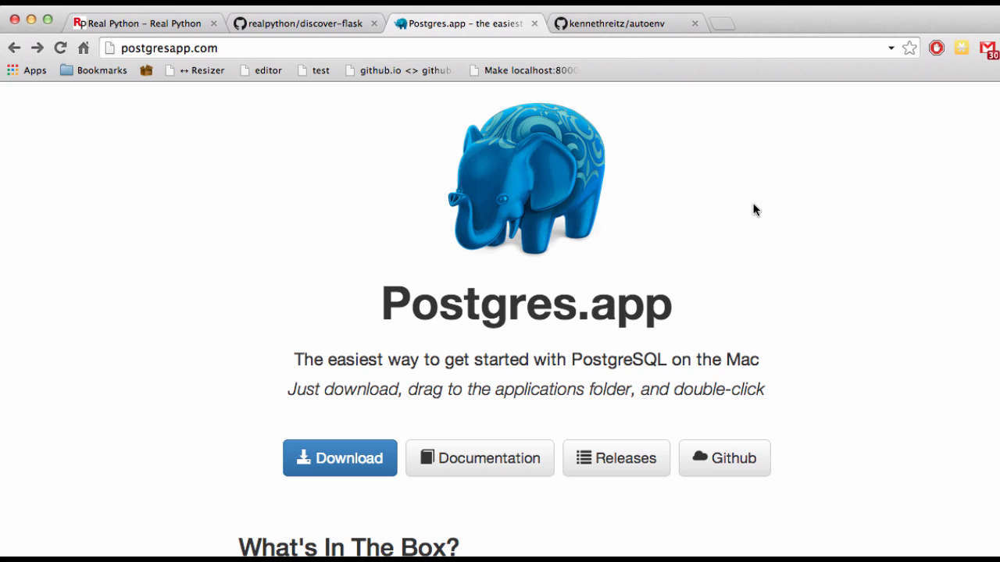
{"action": "mouse_move", "coordinate": [421, 378]}
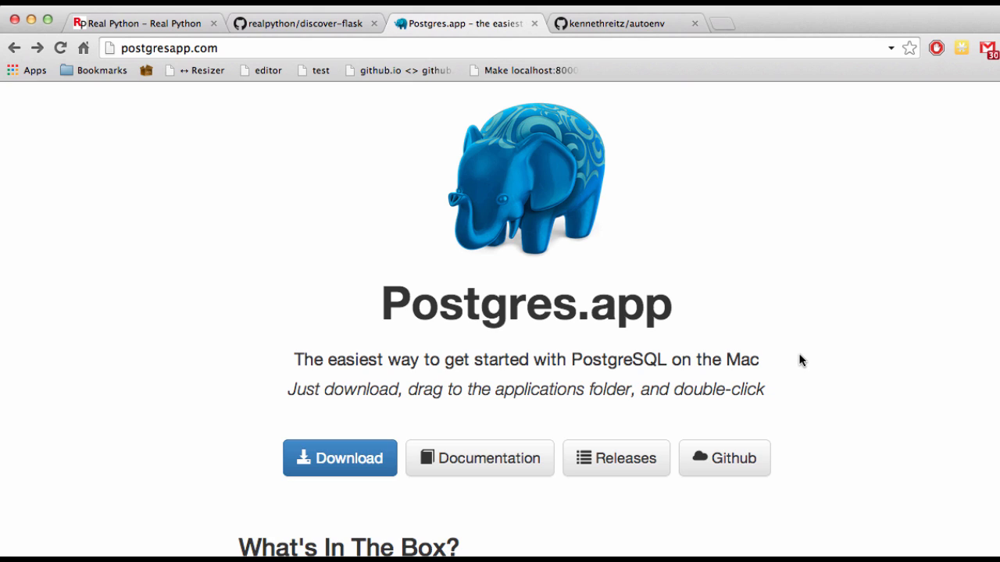
{"action": "mouse_move", "coordinate": [270, 412]}
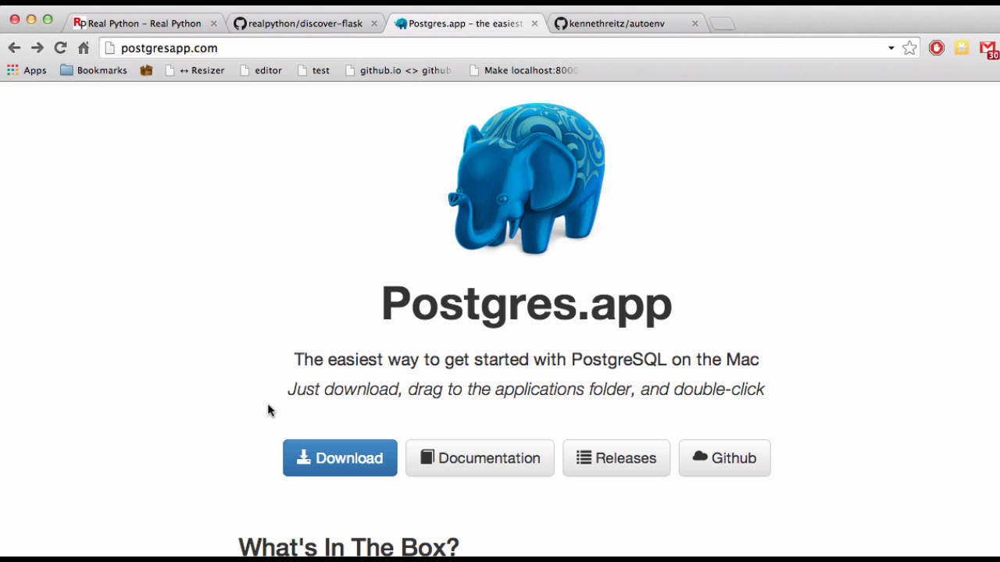
{"action": "mouse_move", "coordinate": [575, 397]}
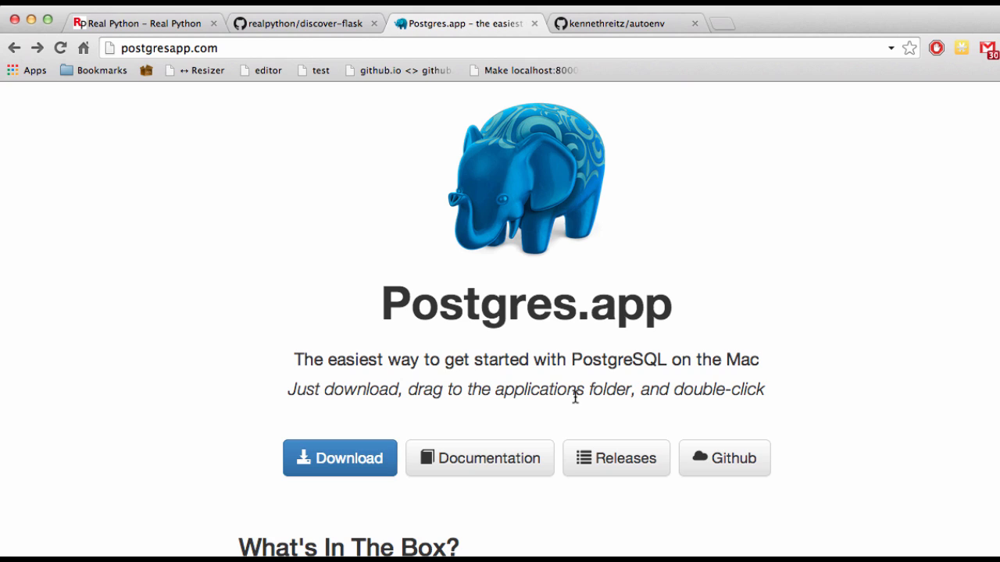
{"action": "mouse_move", "coordinate": [725, 386]}
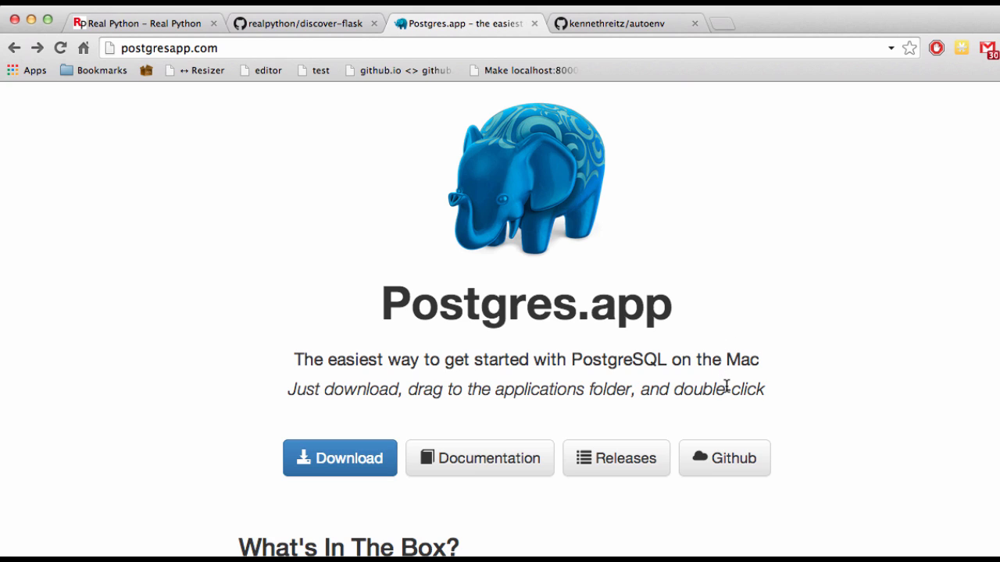
{"action": "mouse_move", "coordinate": [863, 312]}
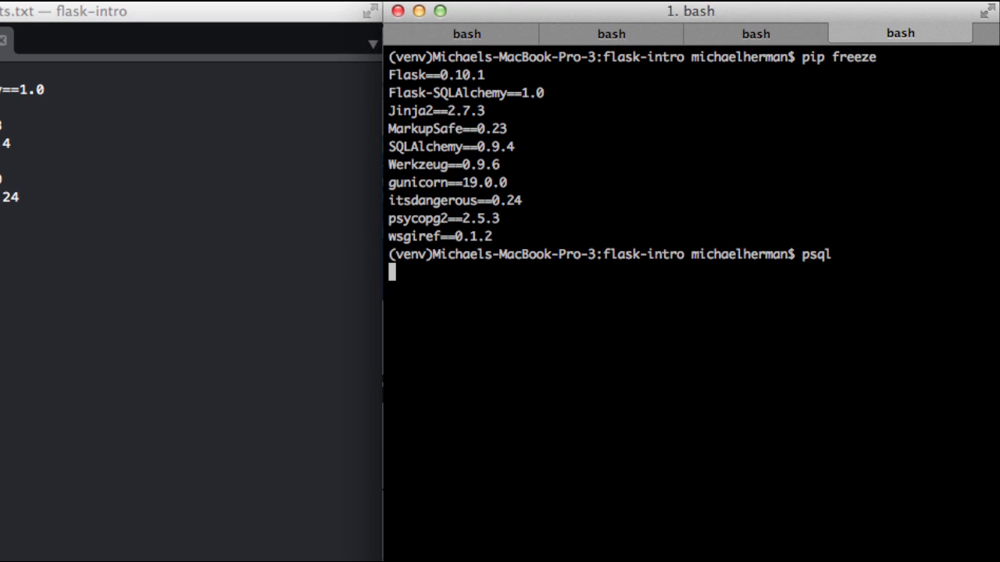
Step: Start a psql session at the PostgreSQL prompt
{"action": "key", "text": "Return"}
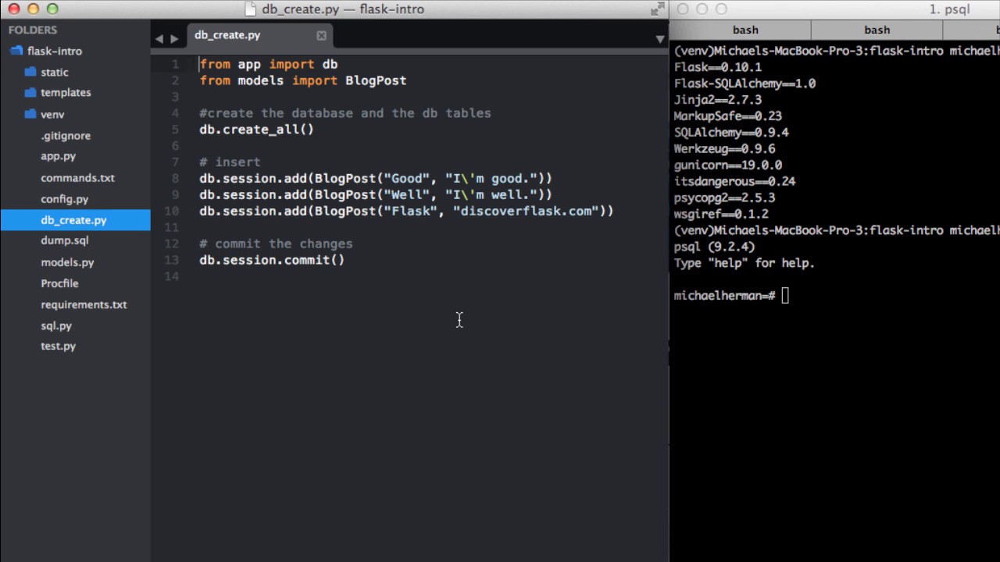
Step: In config.py add 'print SQLALCHEMY_DATABASE_URI' under the database URI setting
{"action": "left_click", "coordinate": [64, 200]}
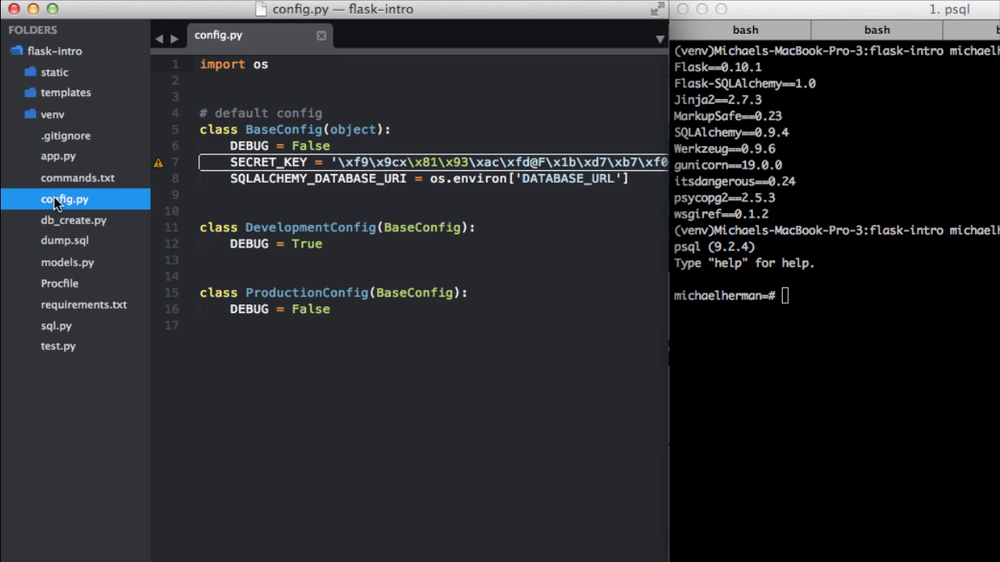
{"action": "mouse_move", "coordinate": [441, 217]}
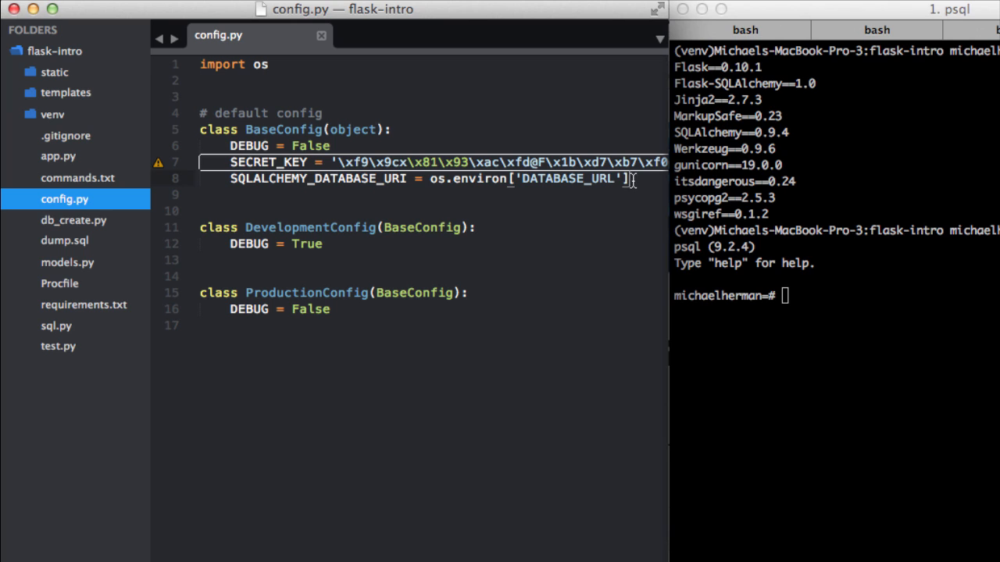
{"action": "type", "text": "print"}
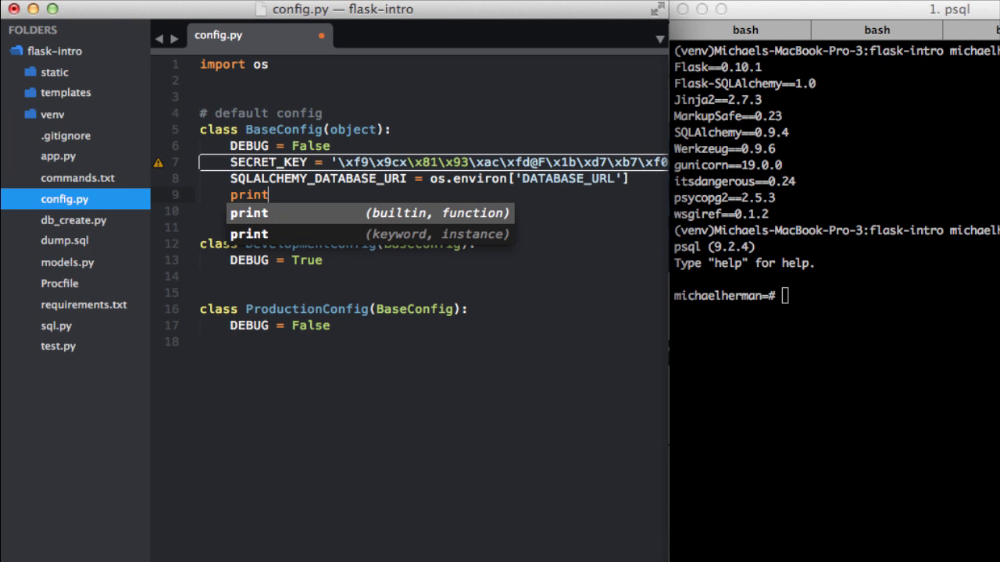
{"action": "type", "text": "S"}
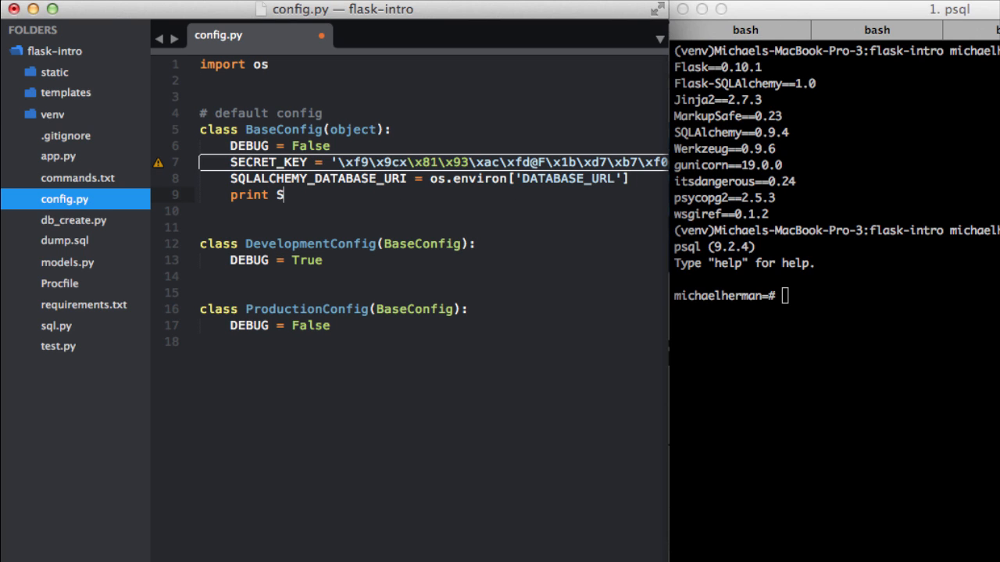
{"action": "type", "text": "QLALCHEMY_DATABASE_URI"}
{"action": "left_click", "coordinate": [835, 296]}
{"action": "type", "text": "\\q"}
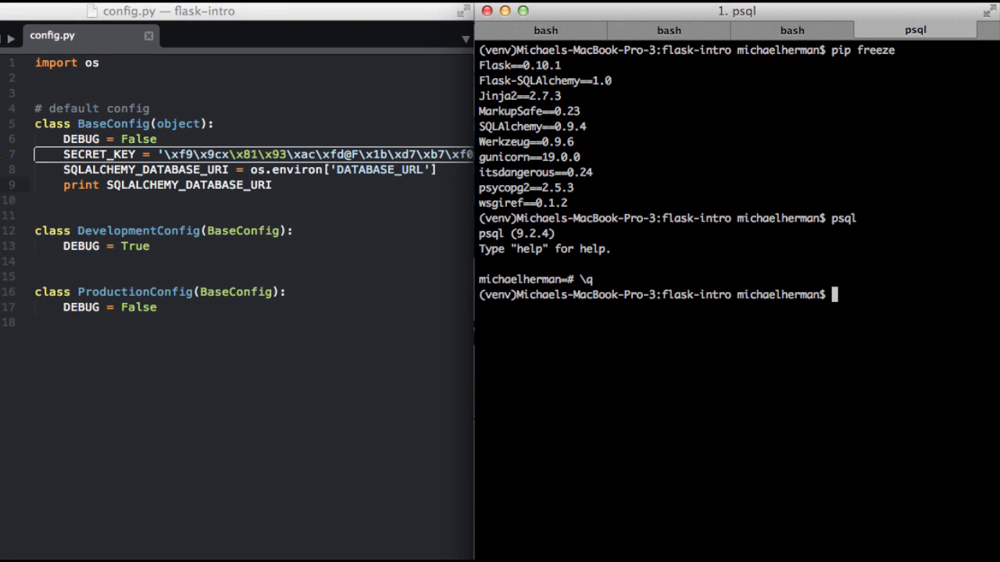
Step: Run python config.py, printing the URI sqlite:///posts.db
{"action": "type", "text": "python"}
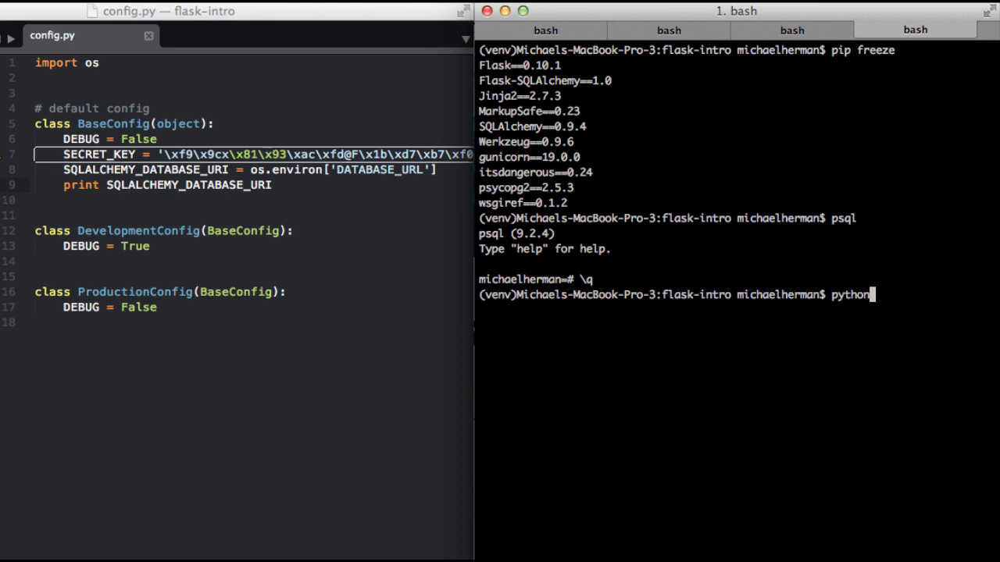
{"action": "type", "text": "config.py"}
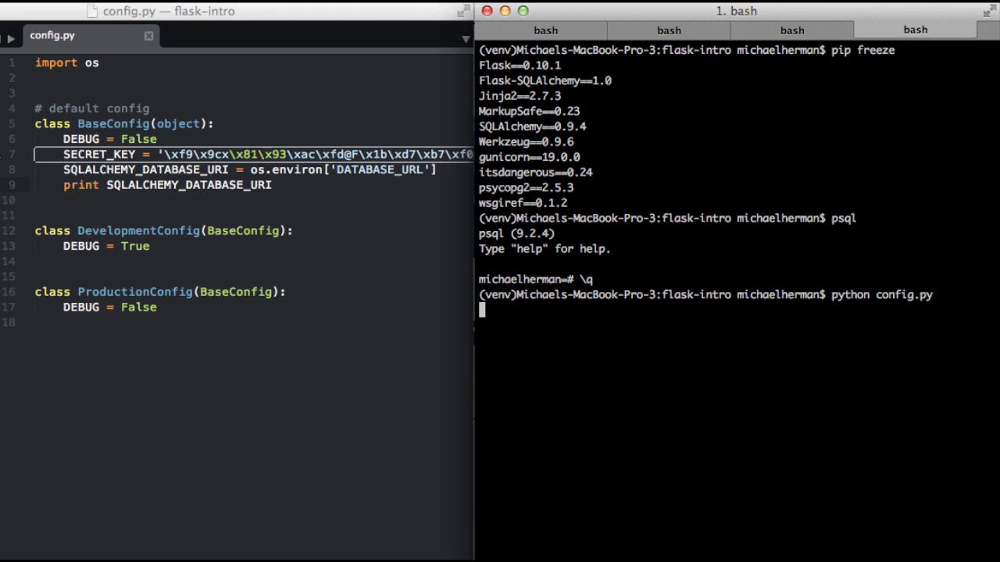
{"action": "key", "text": "Return"}
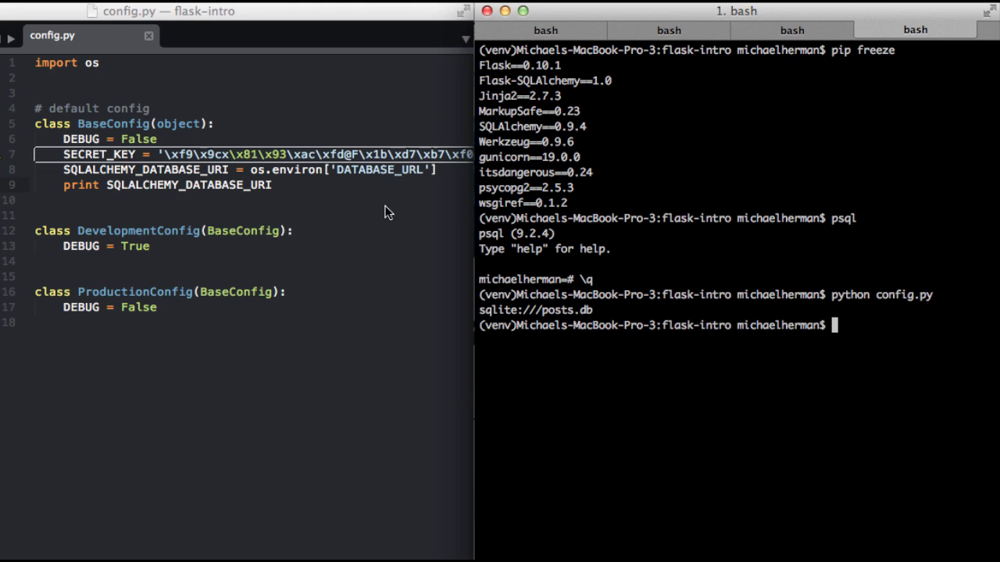
{"action": "mouse_move", "coordinate": [635, 298]}
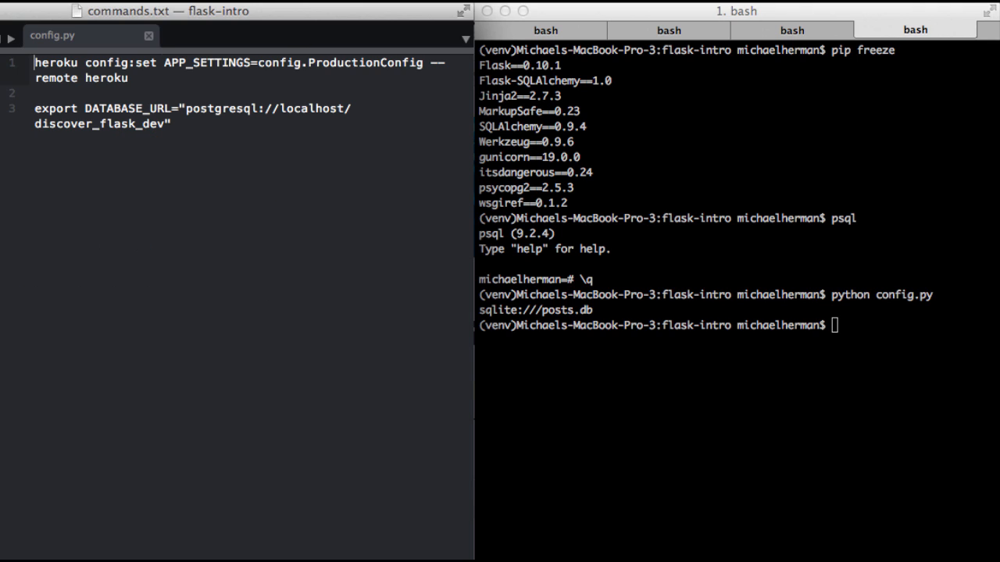
Step: Export DATABASE_URL as postgresql://localhost/discover_flask_dev in the bash shell
{"action": "left_click", "coordinate": [203, 34]}
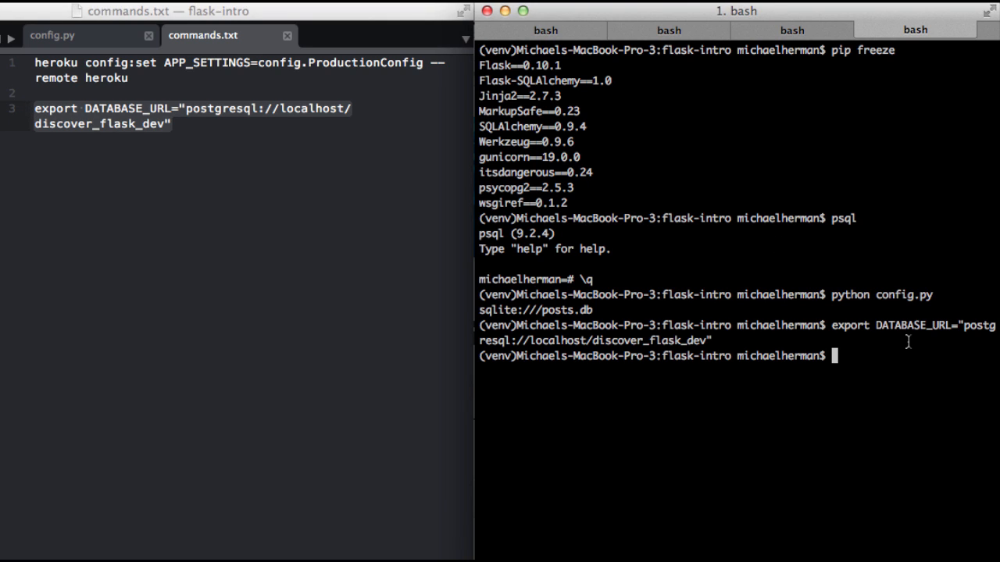
{"action": "mouse_move", "coordinate": [890, 326]}
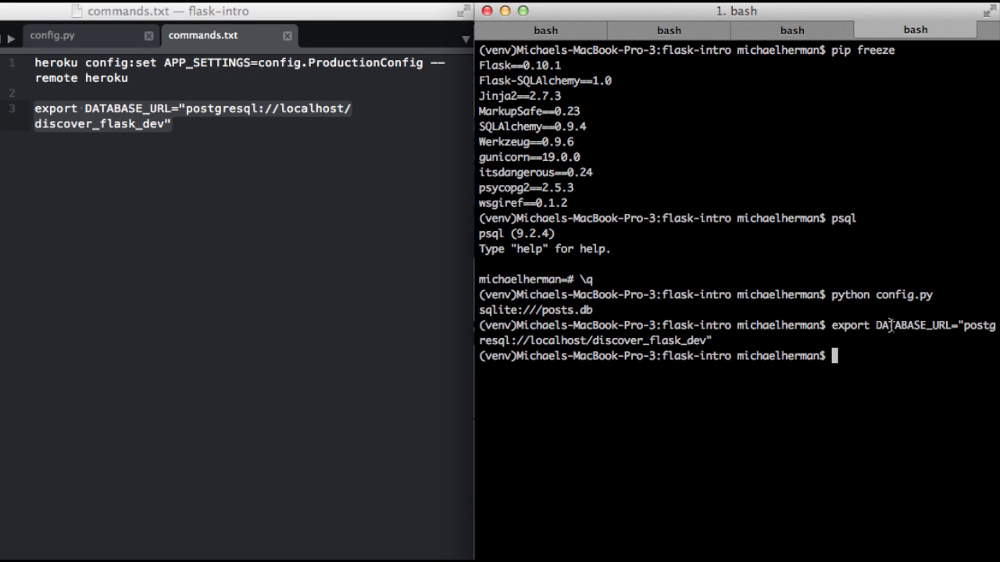
{"action": "mouse_move", "coordinate": [983, 315]}
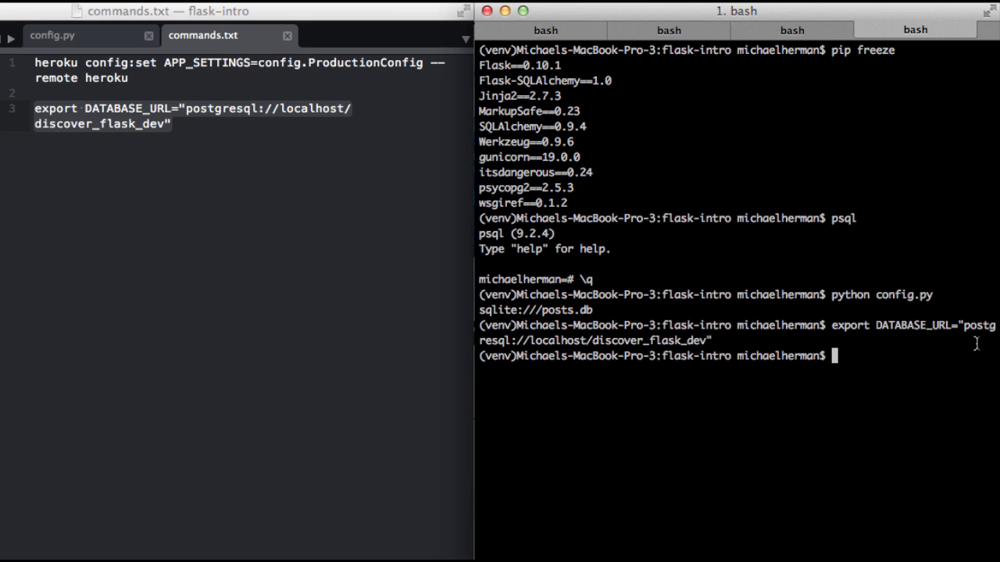
{"action": "mouse_move", "coordinate": [594, 342]}
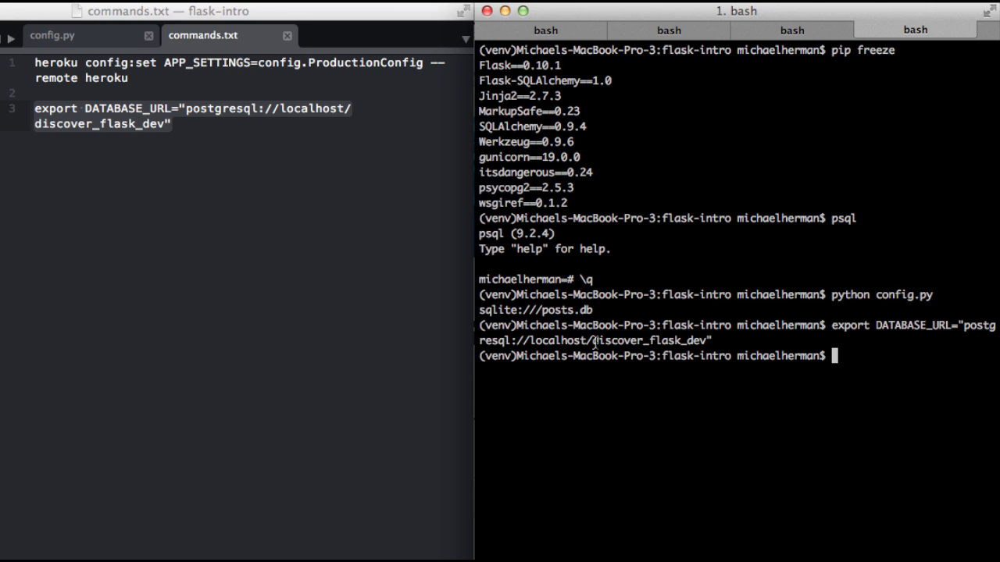
{"action": "double_click", "coordinate": [645, 341]}
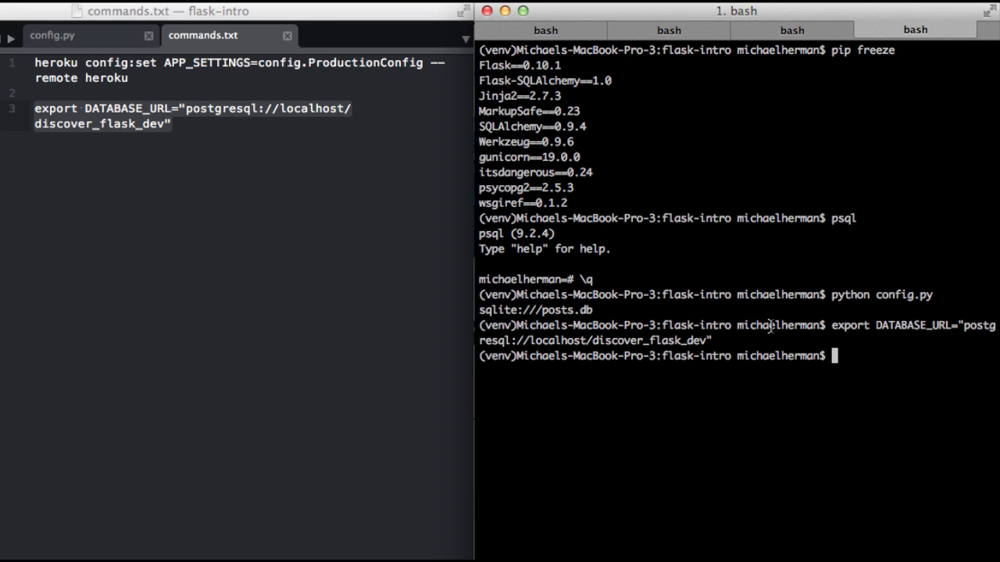
{"action": "type", "text": "psql"}
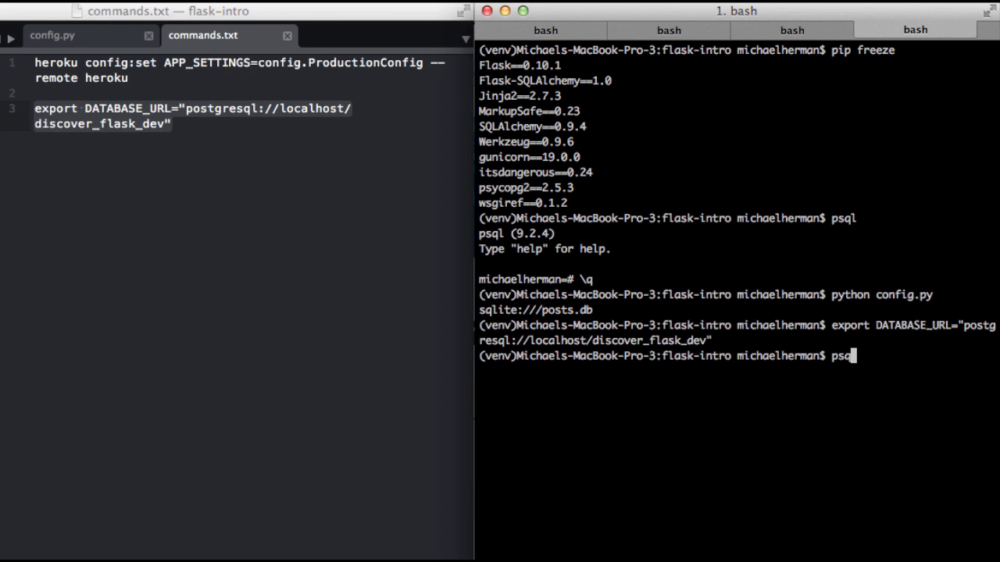
Step: In a new psql session, run CREATE DATABASE discover_flask_dev;
{"action": "key", "text": "Return"}
{"action": "type", "text": "CREATE"}
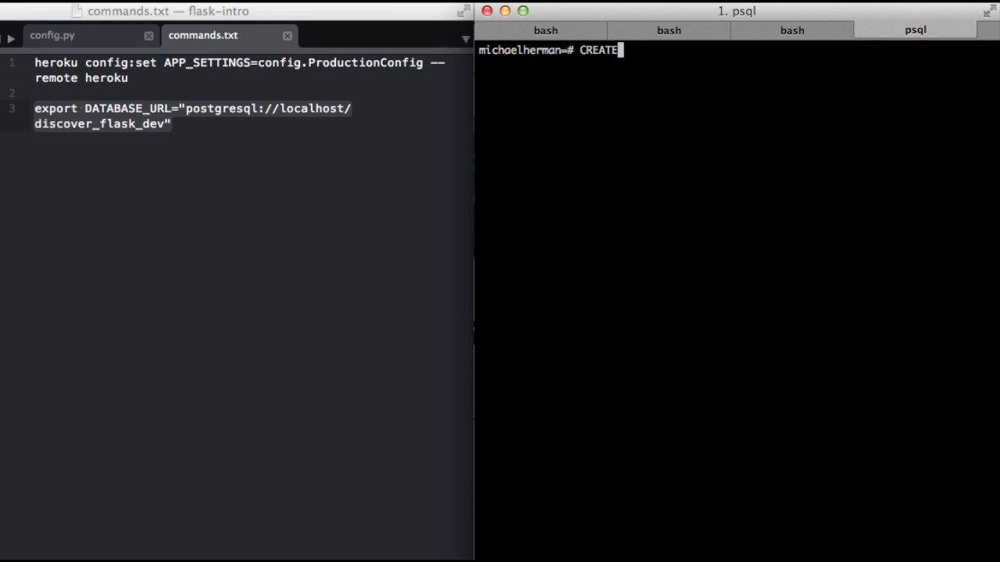
{"action": "type", "text": "DATABASE"}
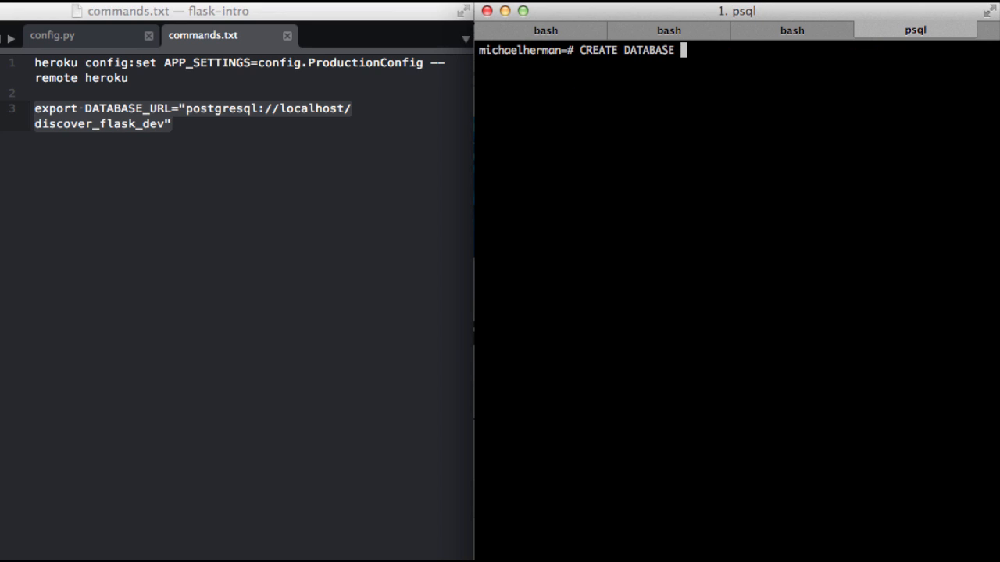
{"action": "type", "text": "discover"}
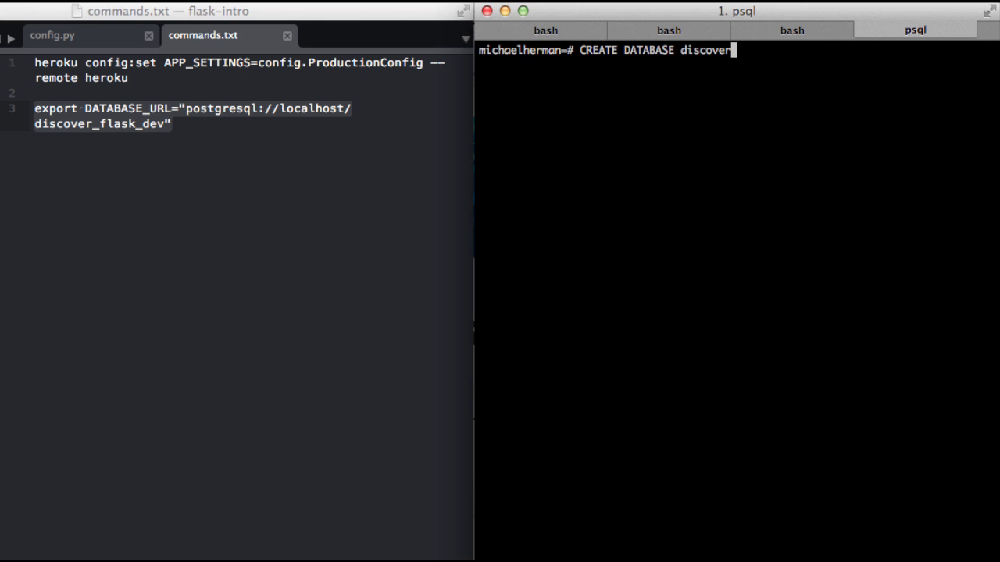
{"action": "type", "text": "_flas"}
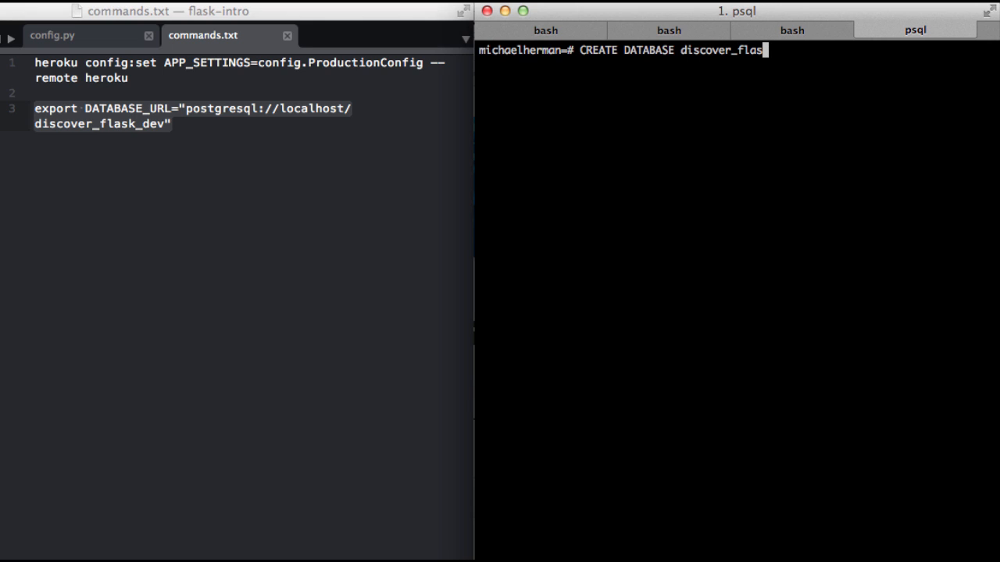
{"action": "type", "text": "k_dev;"}
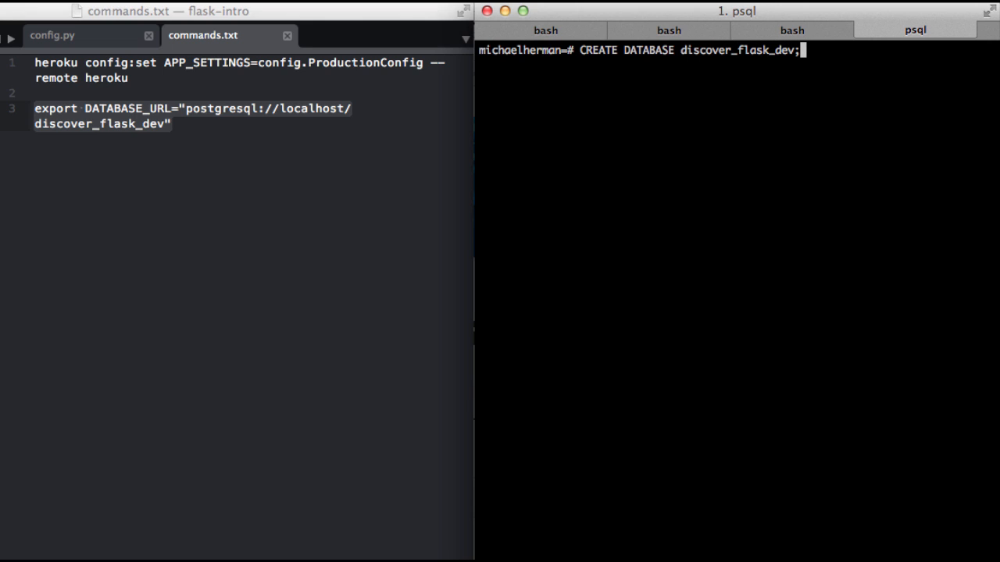
{"action": "key", "text": "Return"}
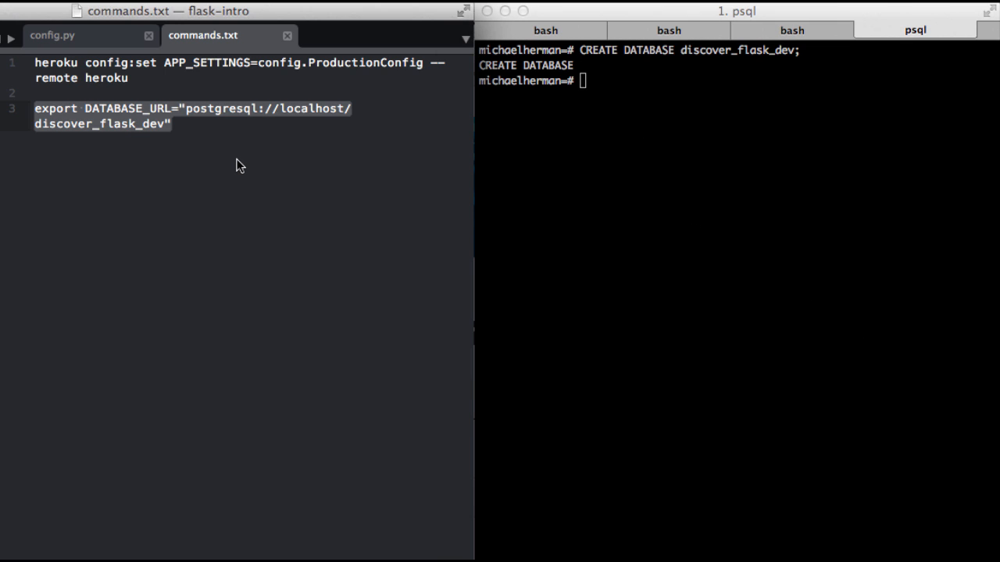
{"action": "mouse_move", "coordinate": [134, 118]}
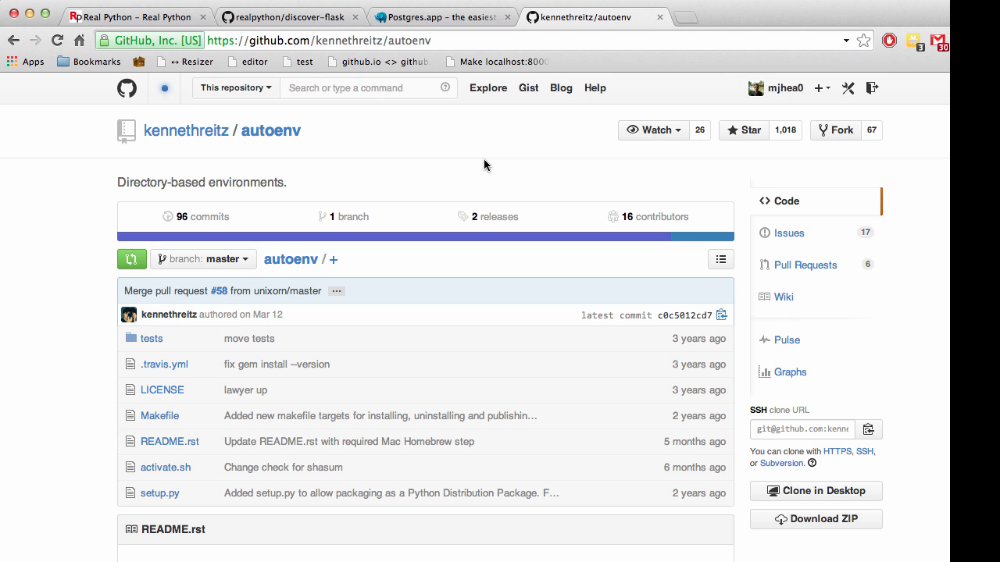
{"action": "mouse_move", "coordinate": [553, 547]}
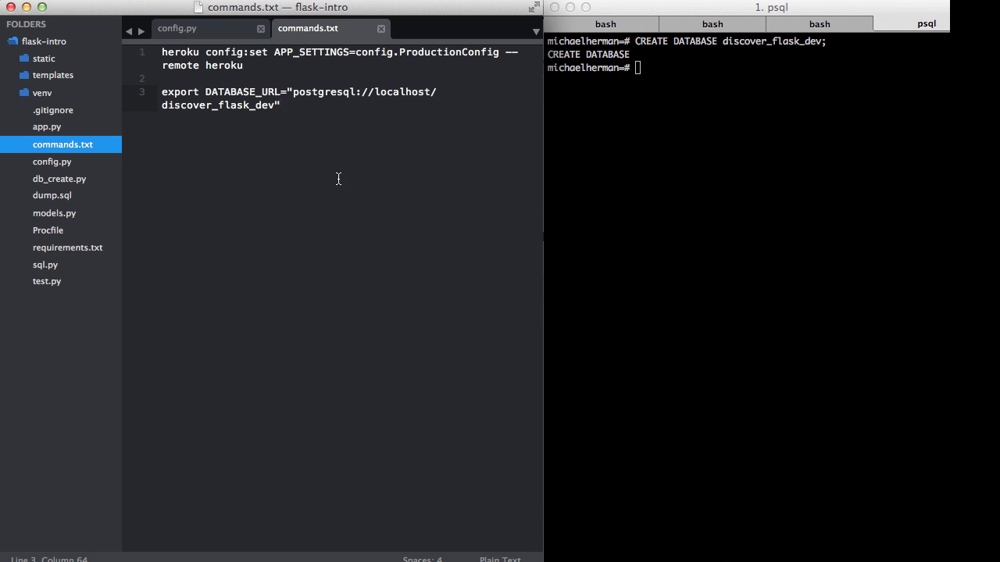
Step: Create a new note listing: setup postgres, change the env variable, setup our database – db_create.py
{"action": "left_click", "coordinate": [140, 5]}
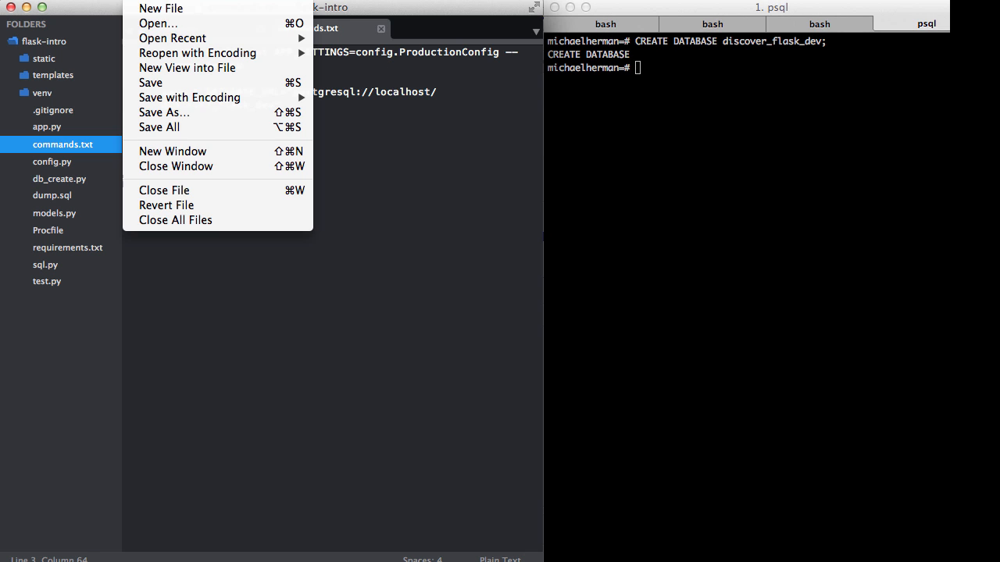
{"action": "left_click", "coordinate": [161, 7]}
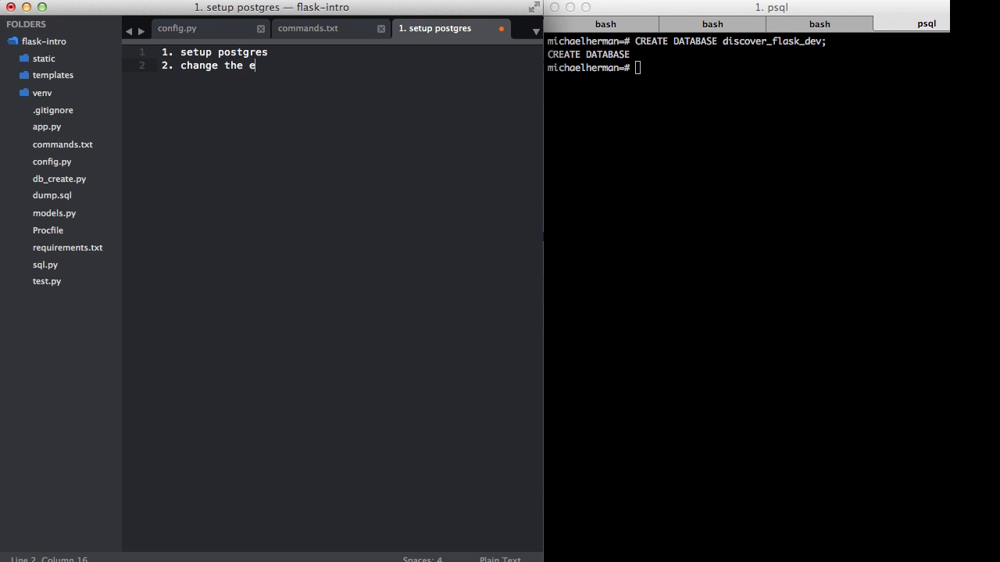
{"action": "type", "text": "nv variable"}
{"action": "type", "text": "3"}
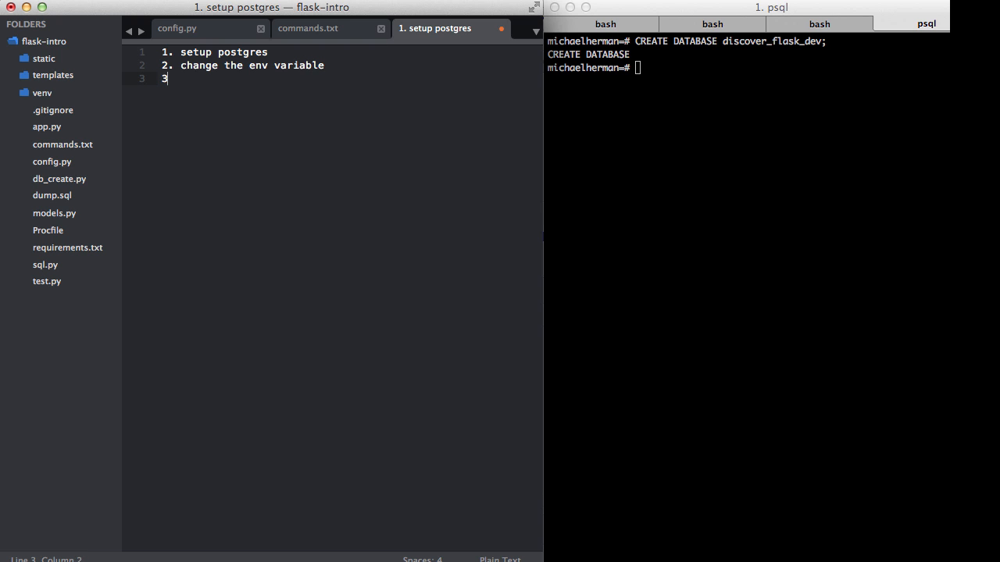
{"action": "type", "text": "."}
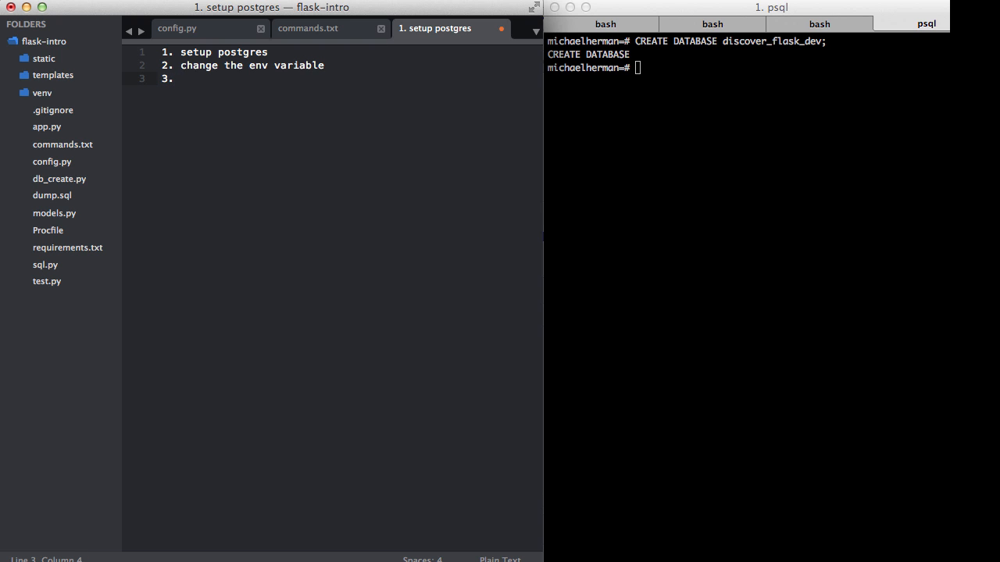
{"action": "type", "text": "setup o"}
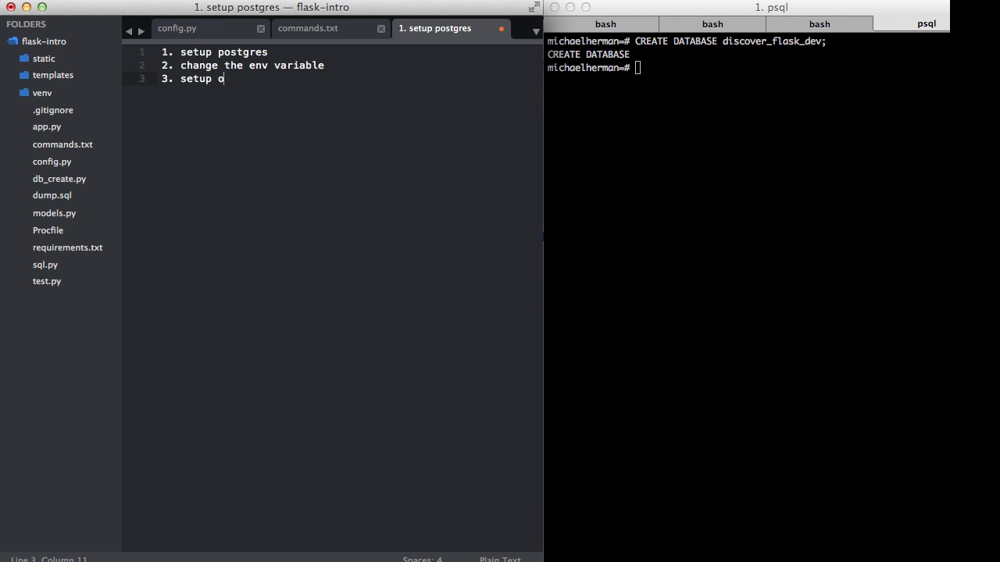
{"action": "type", "text": "ur database –"}
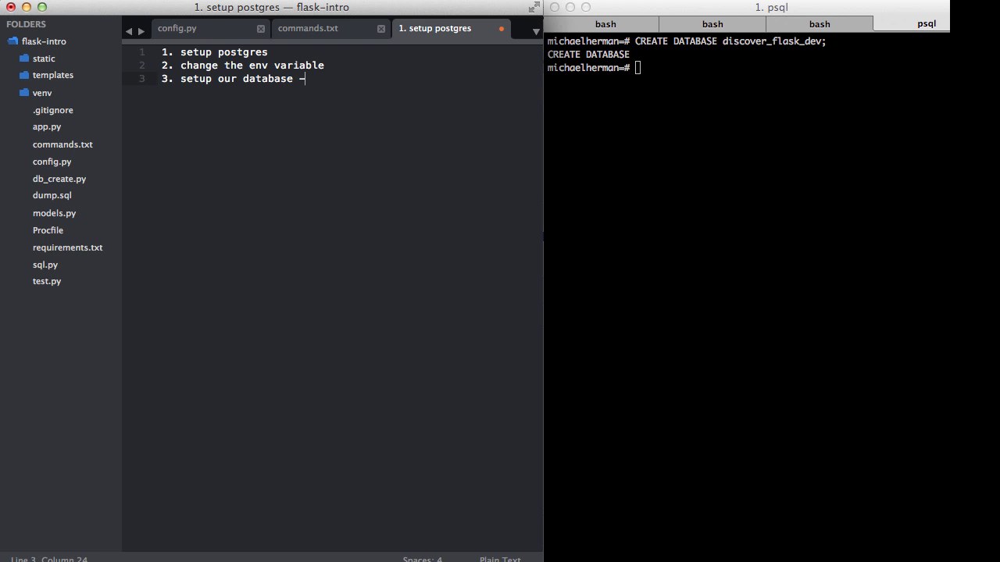
{"action": "type", "text": "db"}
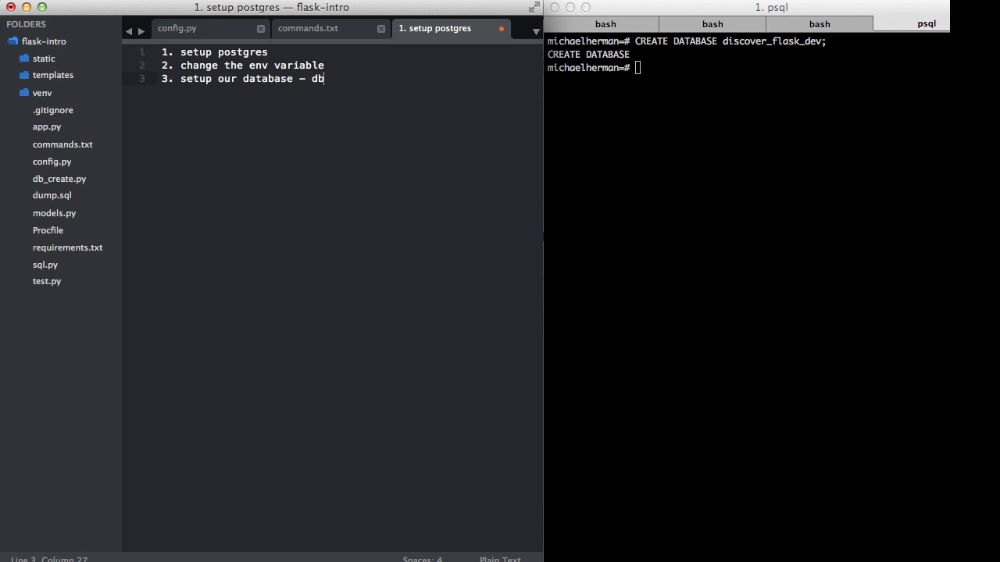
{"action": "type", "text": "_create.p"}
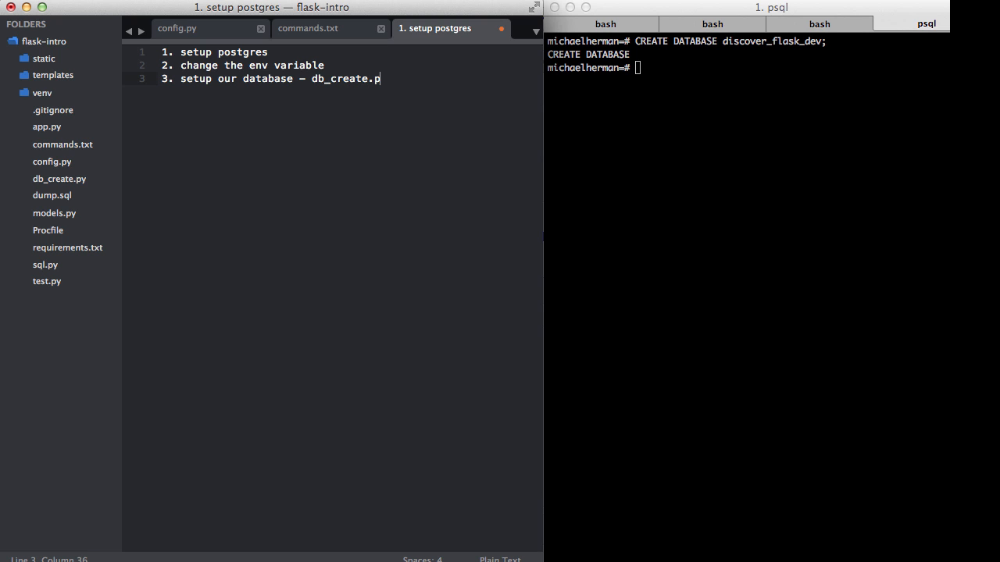
{"action": "type", "text": "y"}
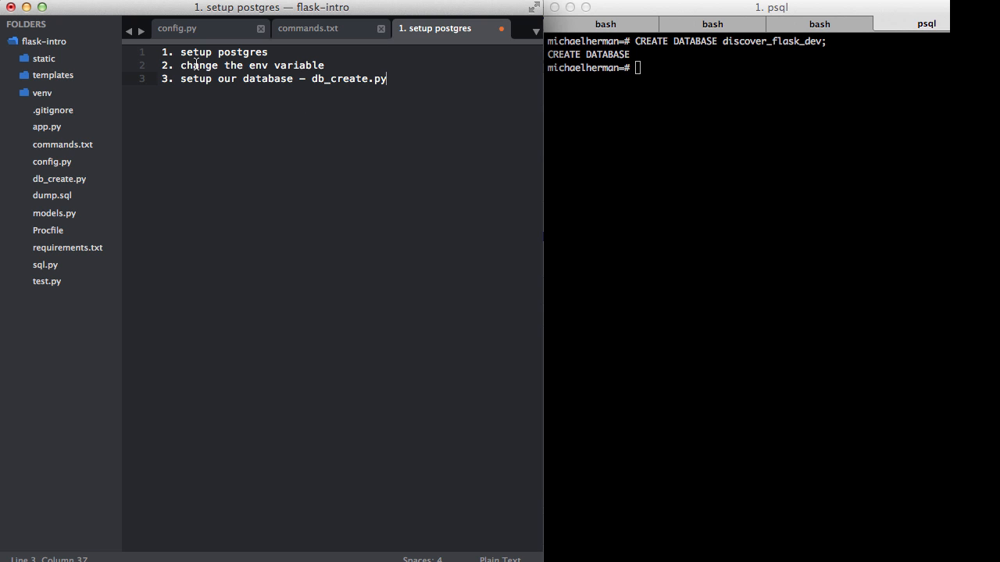
Step: In db_create.py add BlogPost("postgres", "we setup a local postgres instance") and save
{"action": "left_click", "coordinate": [59, 178]}
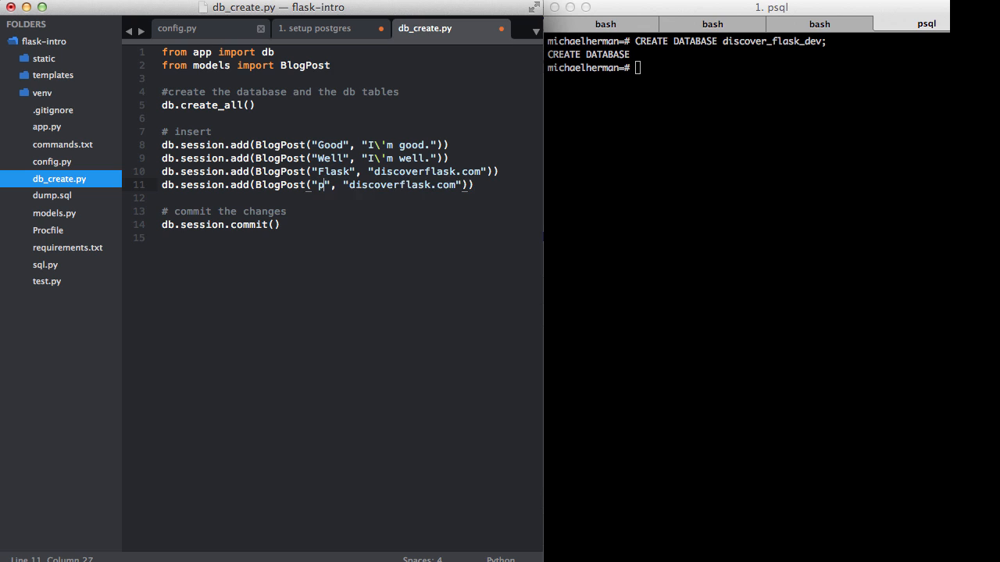
{"action": "type", "text": "ostgres"}
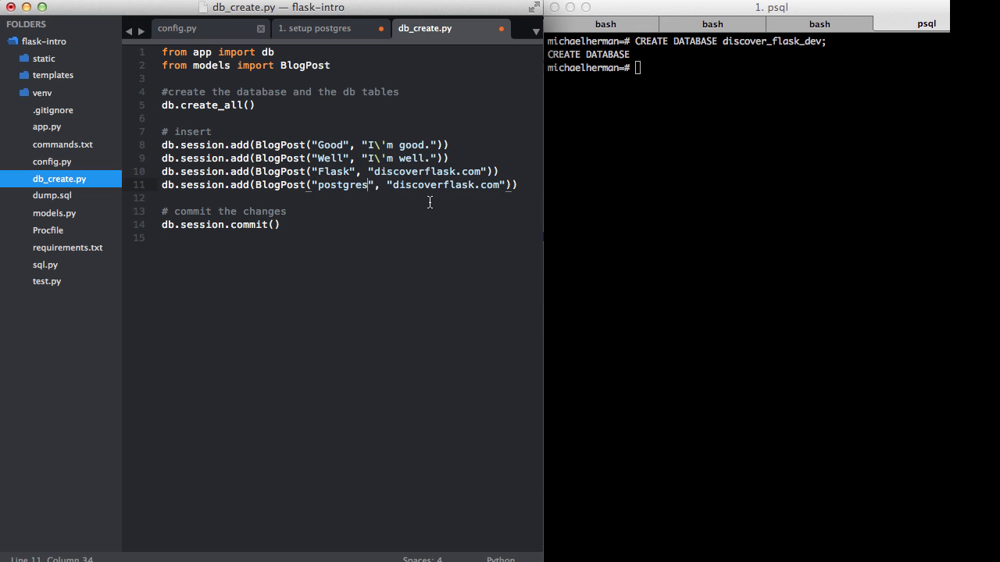
{"action": "left_click", "coordinate": [400, 184]}
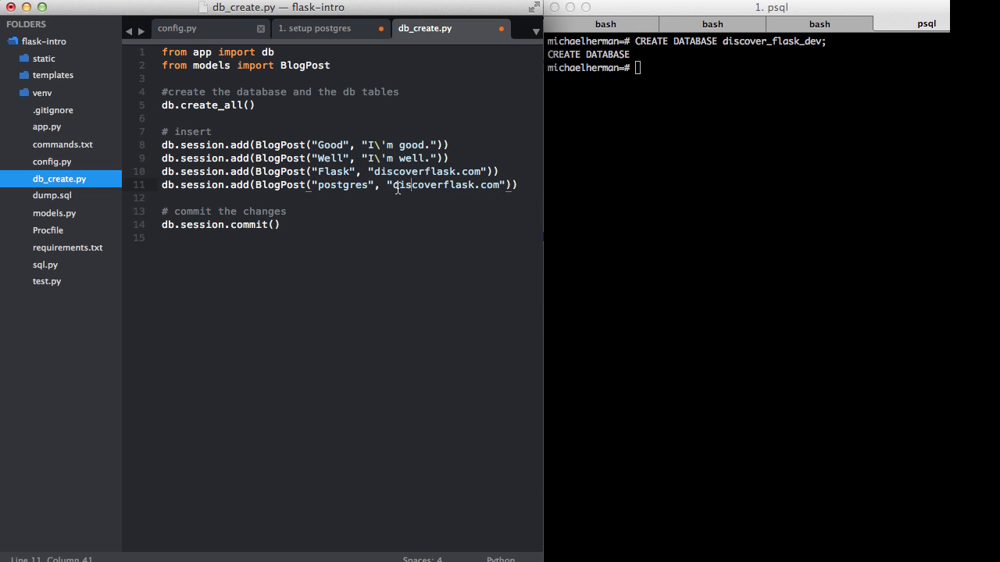
{"action": "double_click", "coordinate": [438, 184]}
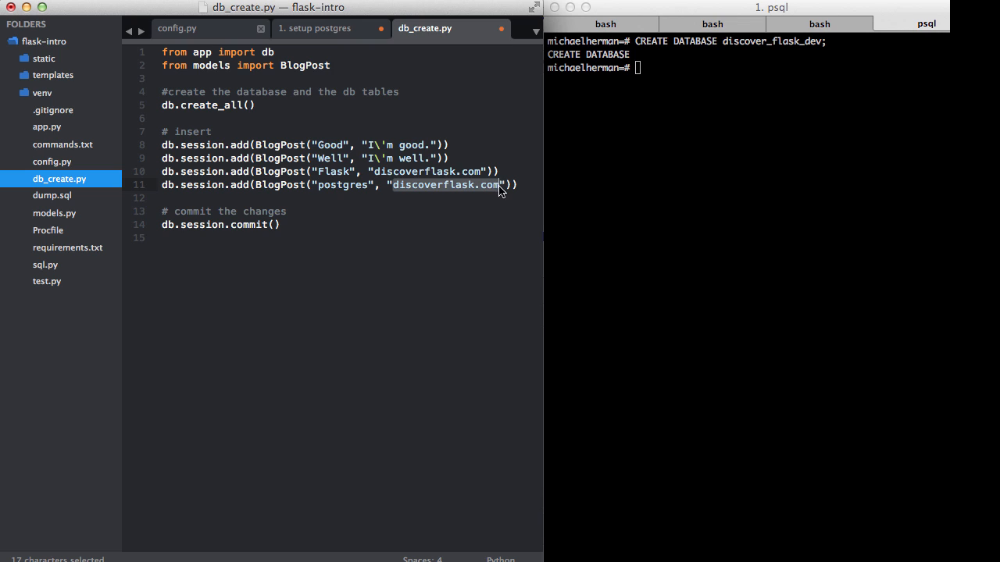
{"action": "type", "text": "we setup a local postgres in"}
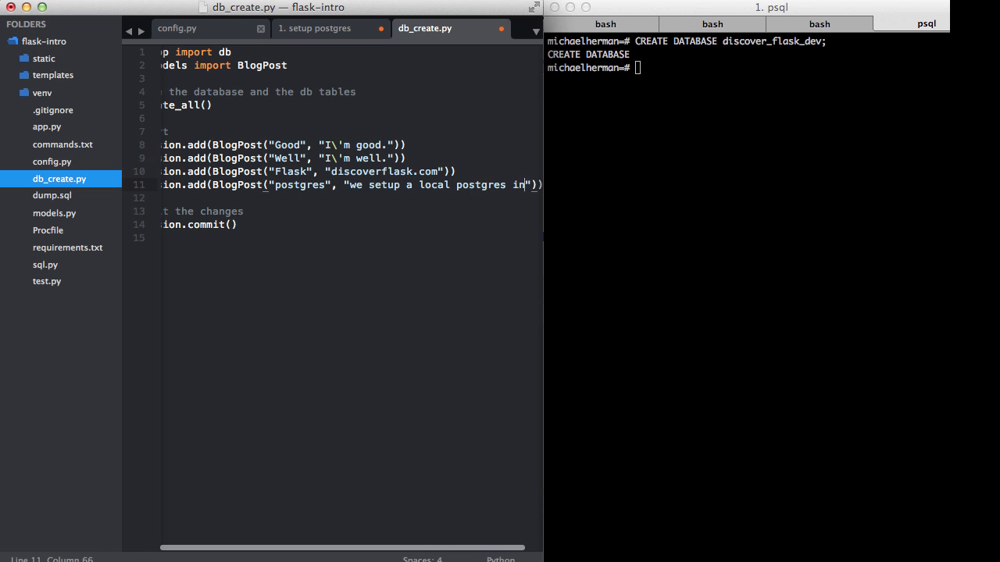
{"action": "type", "text": "stance"}
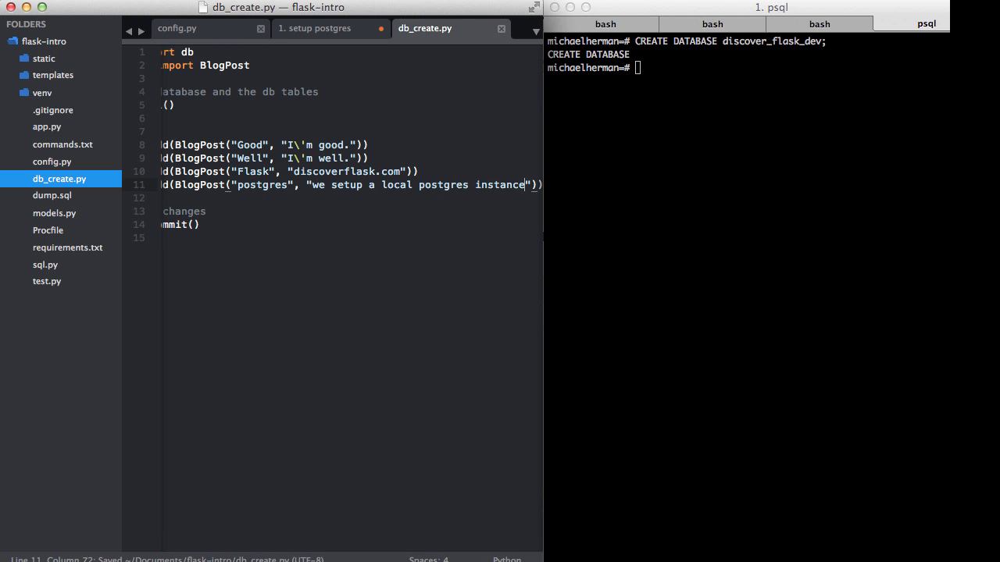
{"action": "scroll", "scroll_direction": "left", "scroll_amount": 3}
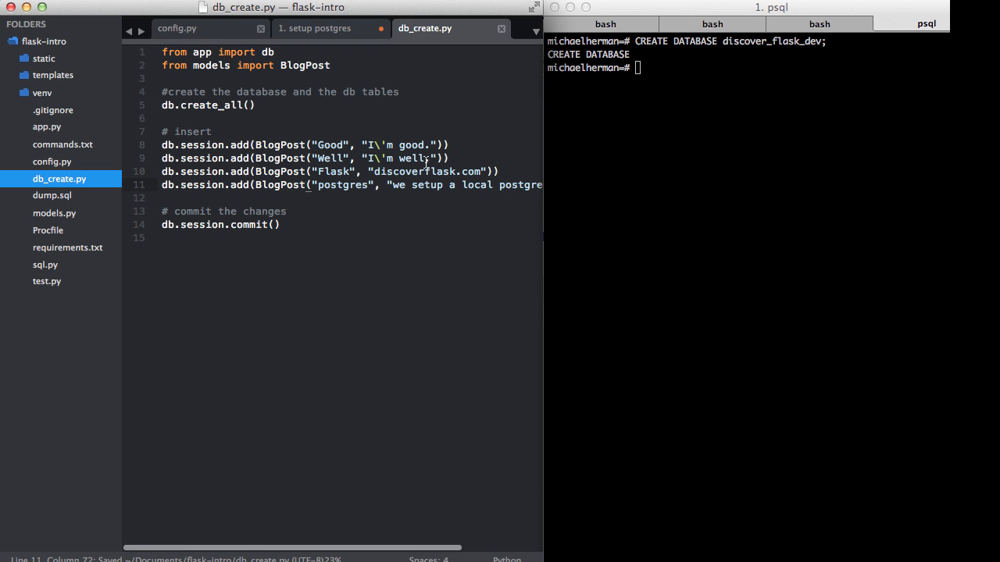
Step: Leave psql and run python db_create.py to create and seed the database
{"action": "type", "text": "python"}
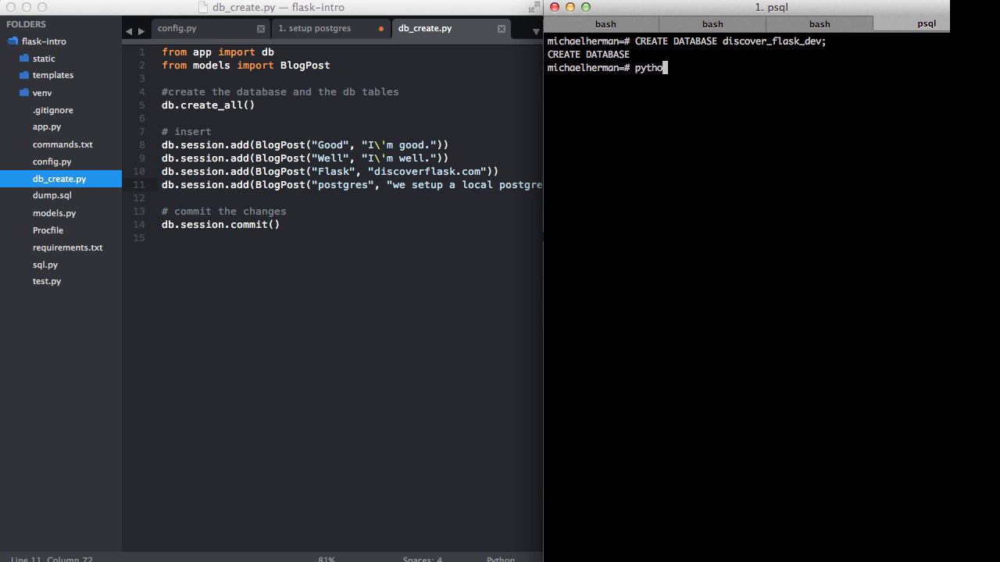
{"action": "key", "text": "Backspace"}
{"action": "type", "text": "p"}
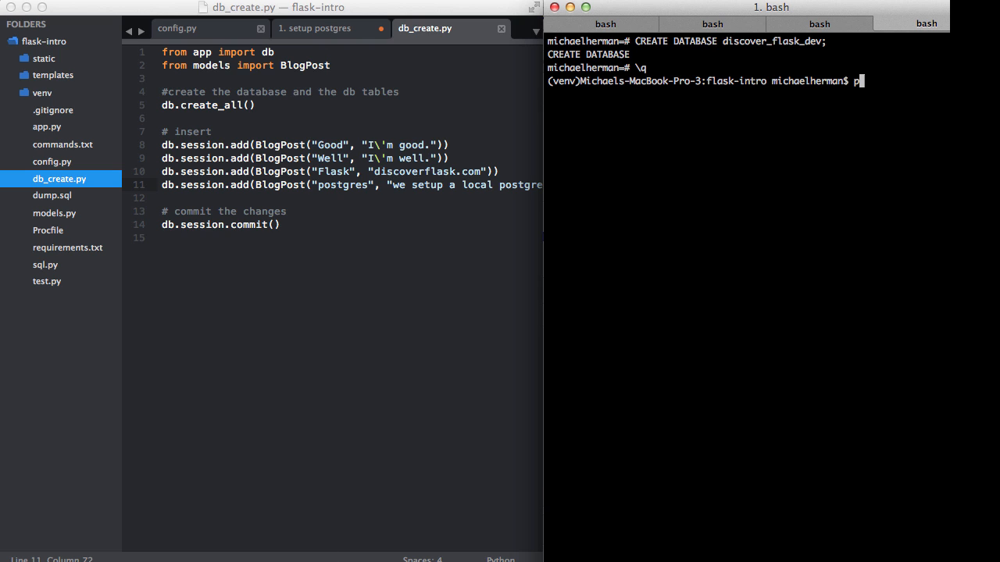
{"action": "type", "text": "ython db_create.p"}
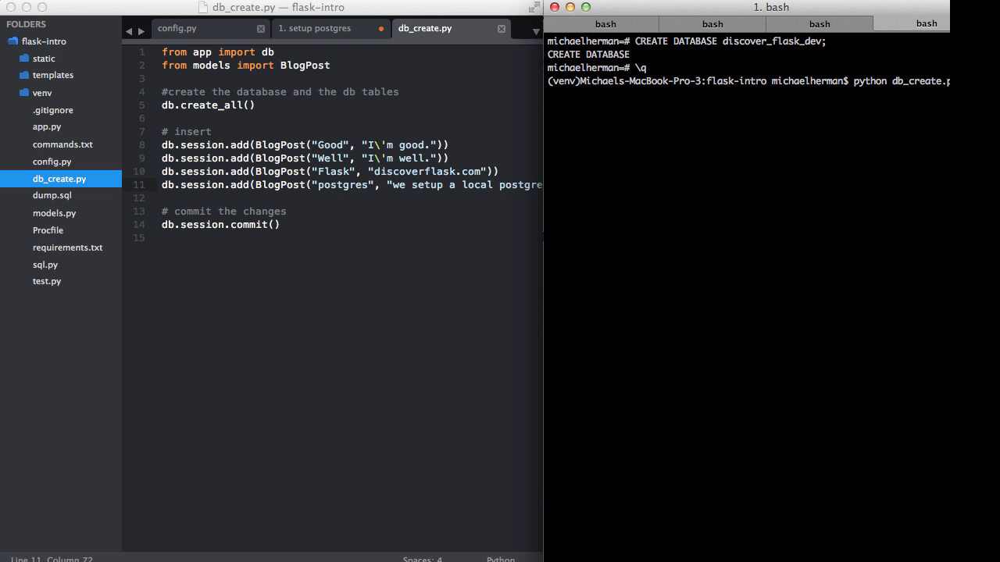
{"action": "key", "text": "Return"}
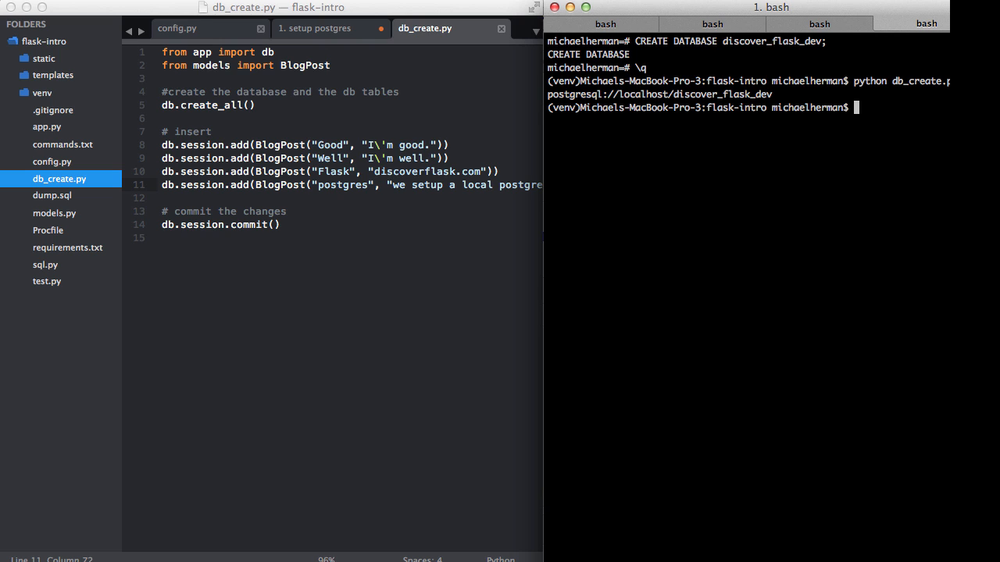
Step: Run config.py, confirming the URI postgresql://localhost/discover_flask_dev
{"action": "type", "text": "export DATABASE_URL=\"postgresql://localhost/discover_flask_dev\""}
{"action": "type", "text": "python config.py"}
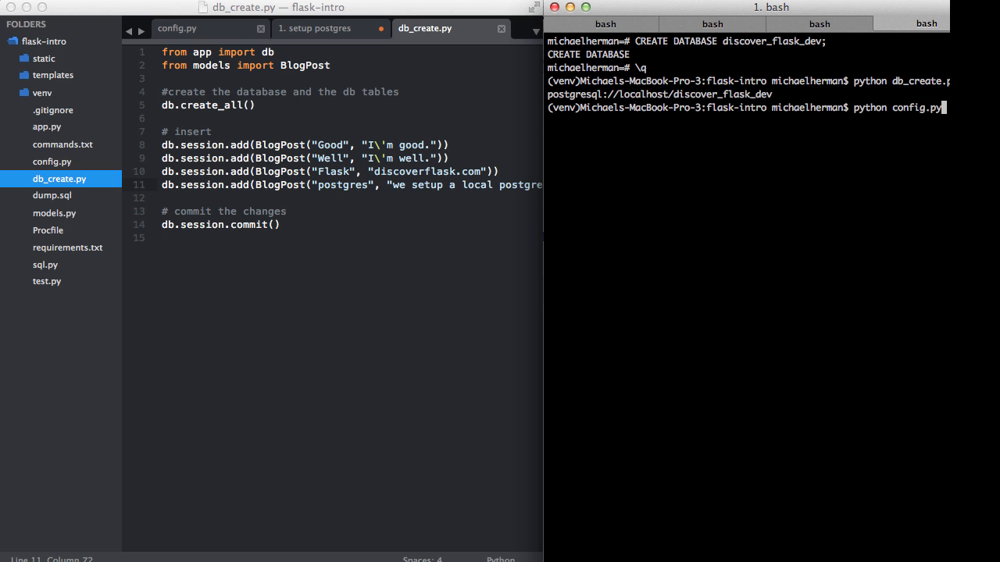
{"action": "left_click", "coordinate": [178, 28]}
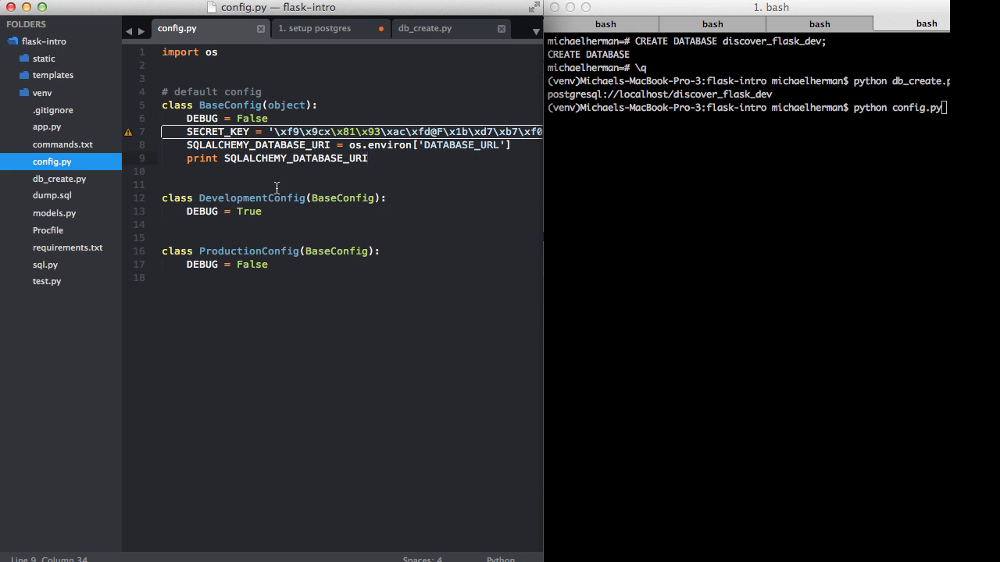
{"action": "mouse_move", "coordinate": [742, 128]}
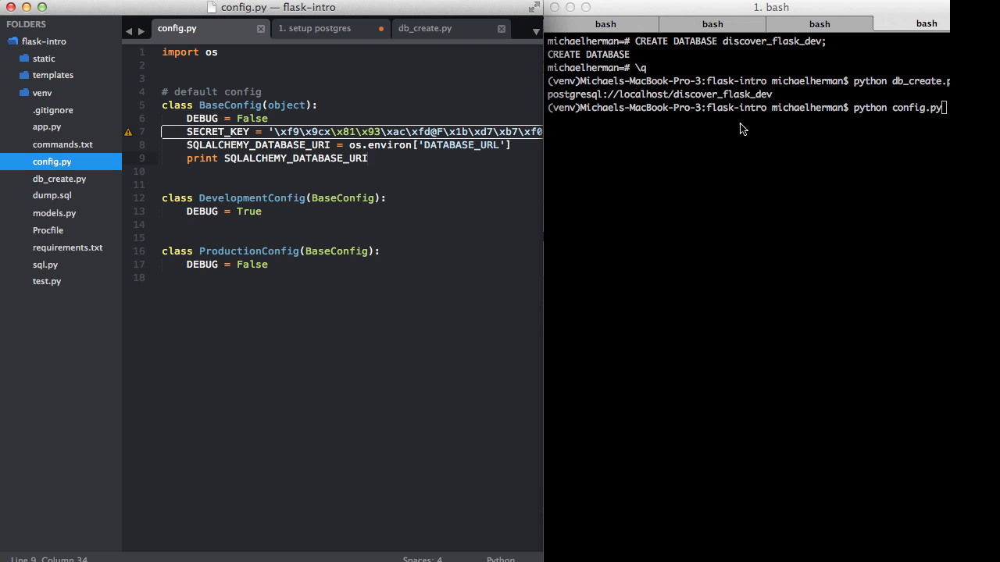
{"action": "key", "text": "Return"}
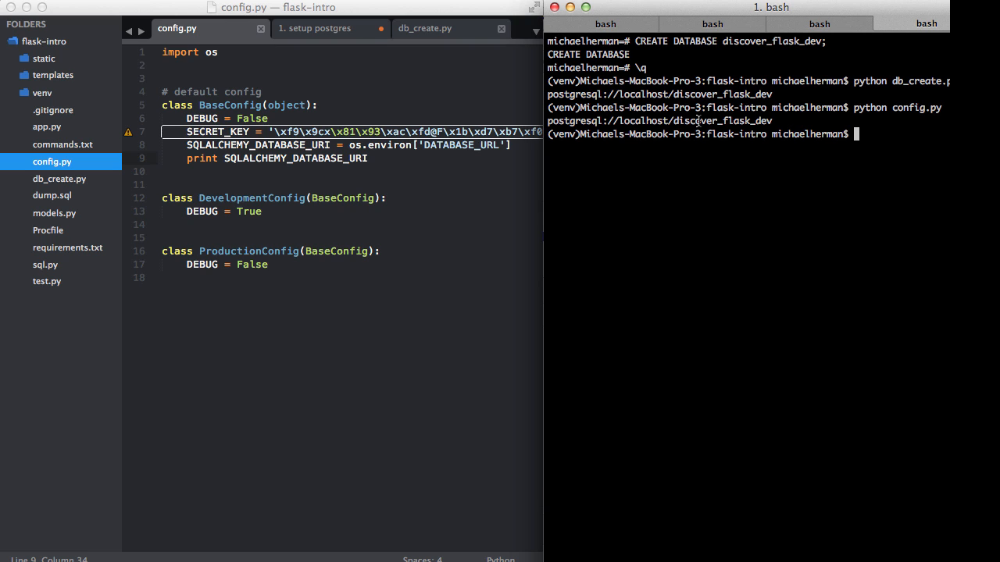
{"action": "mouse_move", "coordinate": [881, 165]}
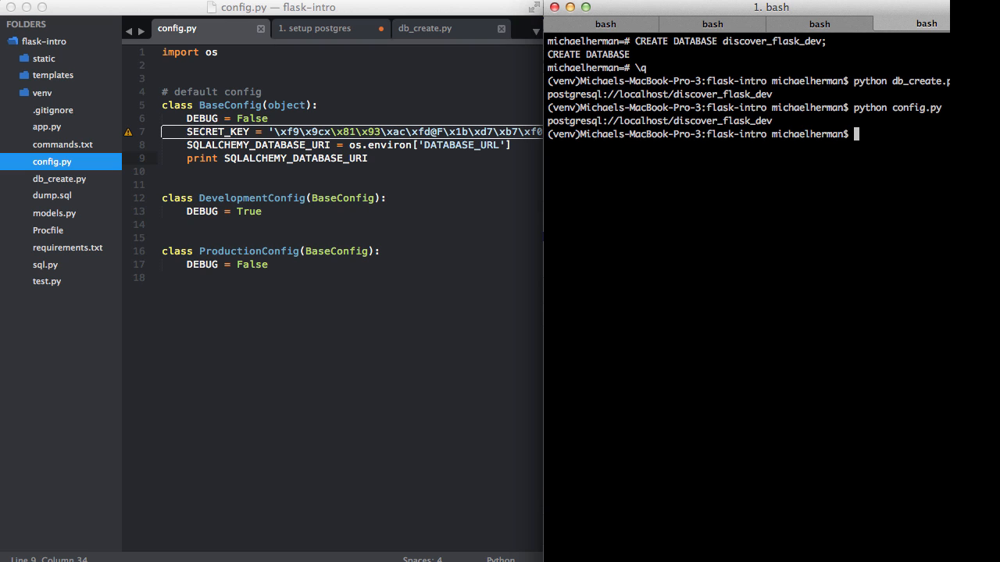
Step: Log in as admin and view the Posts list showing the new postgres post
{"action": "type", "text": "python"}
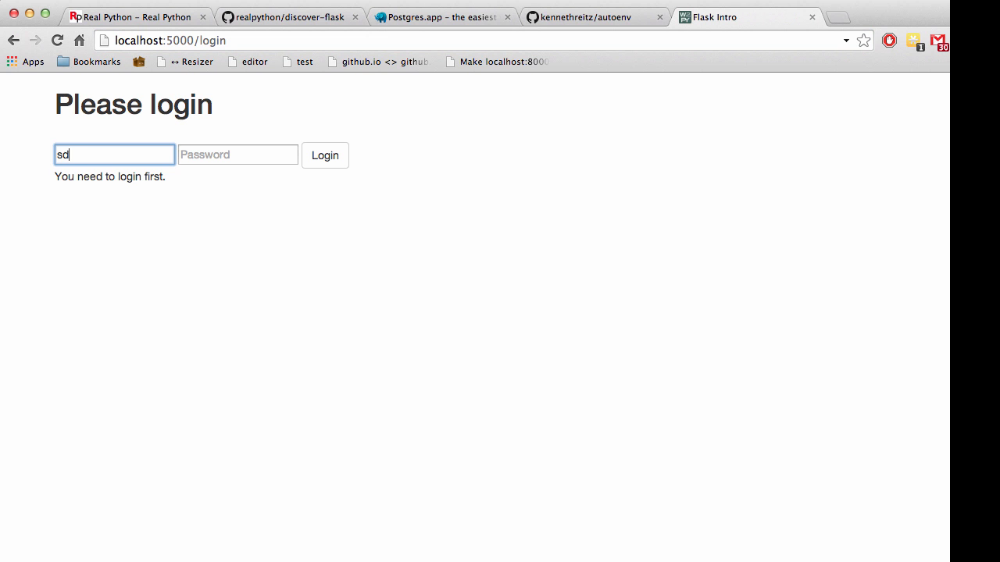
{"action": "left_click", "coordinate": [237, 154]}
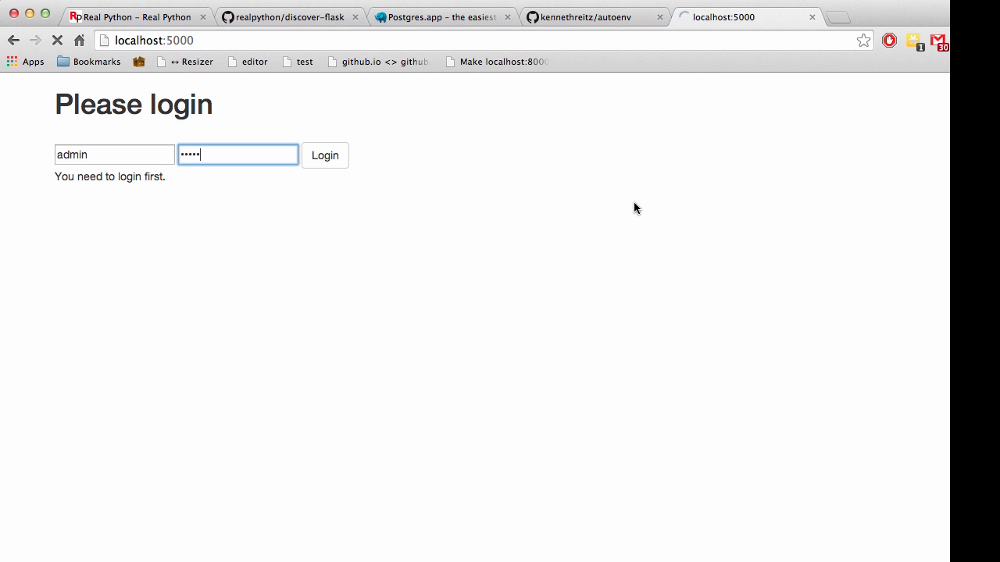
{"action": "left_click", "coordinate": [325, 155]}
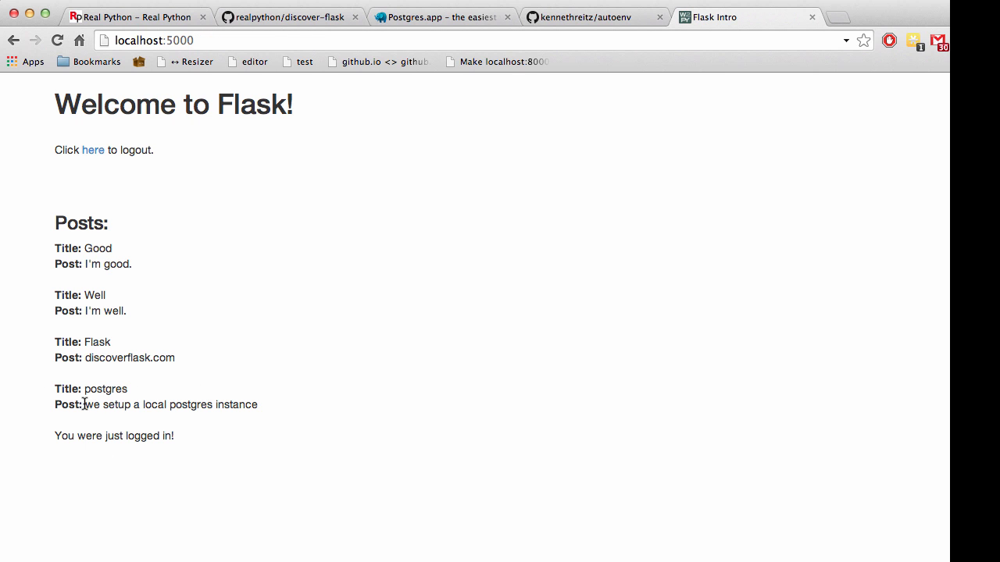
{"action": "mouse_move", "coordinate": [133, 430]}
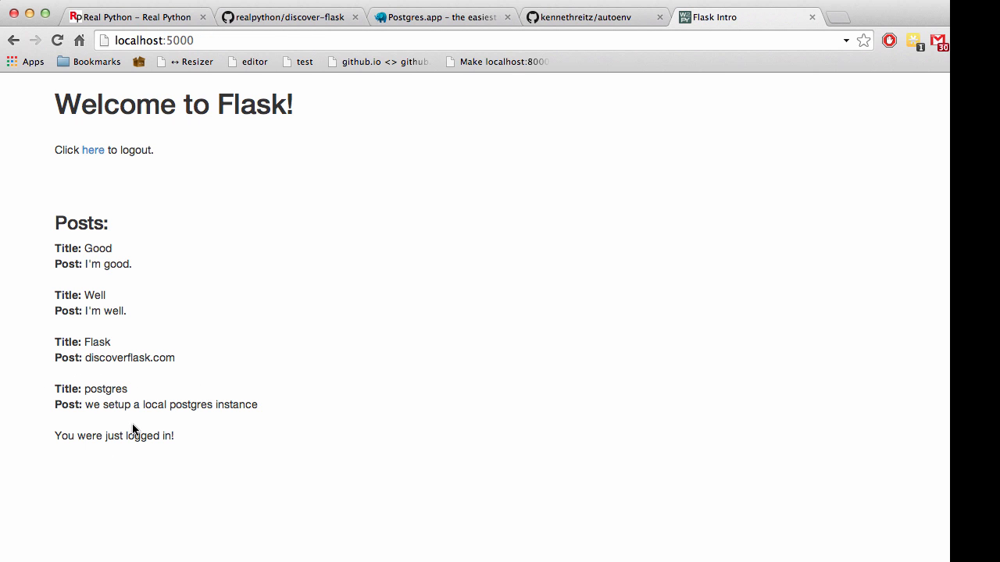
{"action": "mouse_move", "coordinate": [318, 406]}
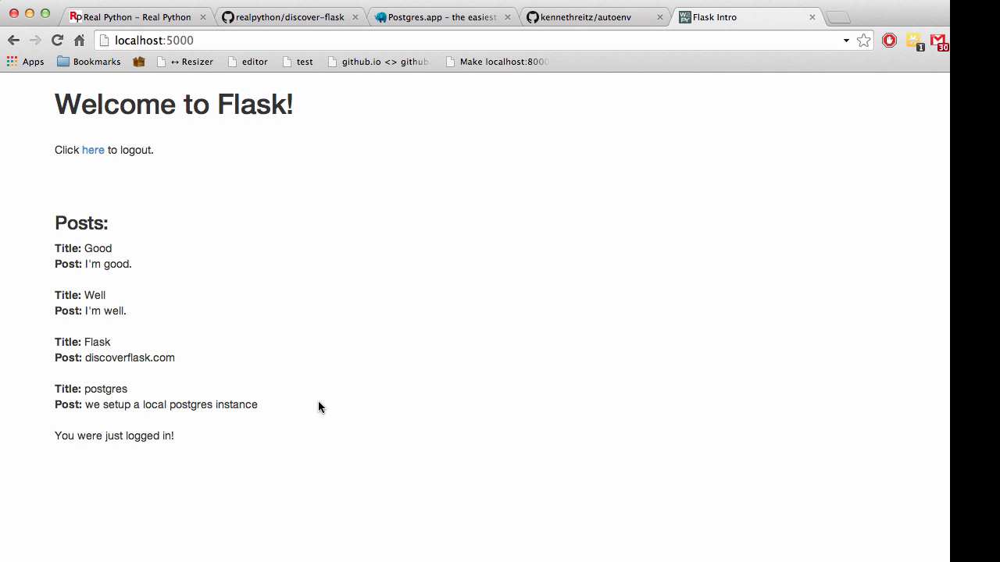
{"action": "mouse_move", "coordinate": [318, 406]}
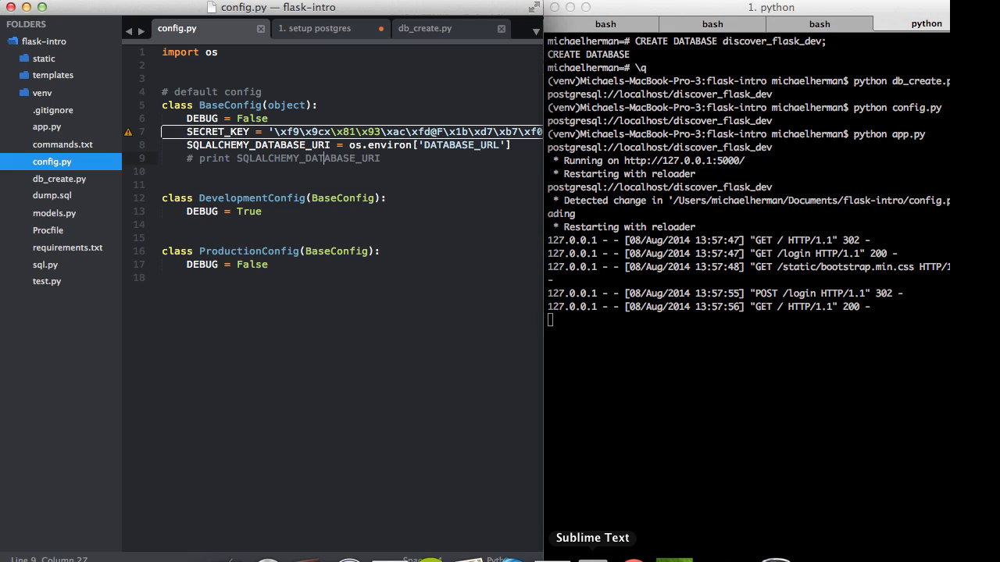
Step: Stop the Flask server, delete posts.db and list the folder to confirm it's gone
{"action": "key", "text": "ctrl+c"}
{"action": "type", "text": "ls"}
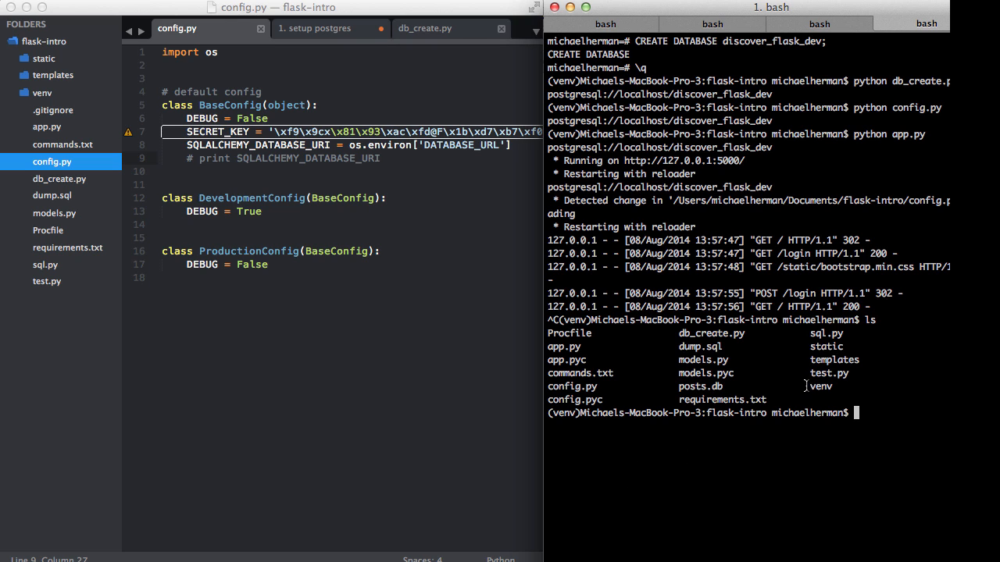
{"action": "type", "text": "rm p"}
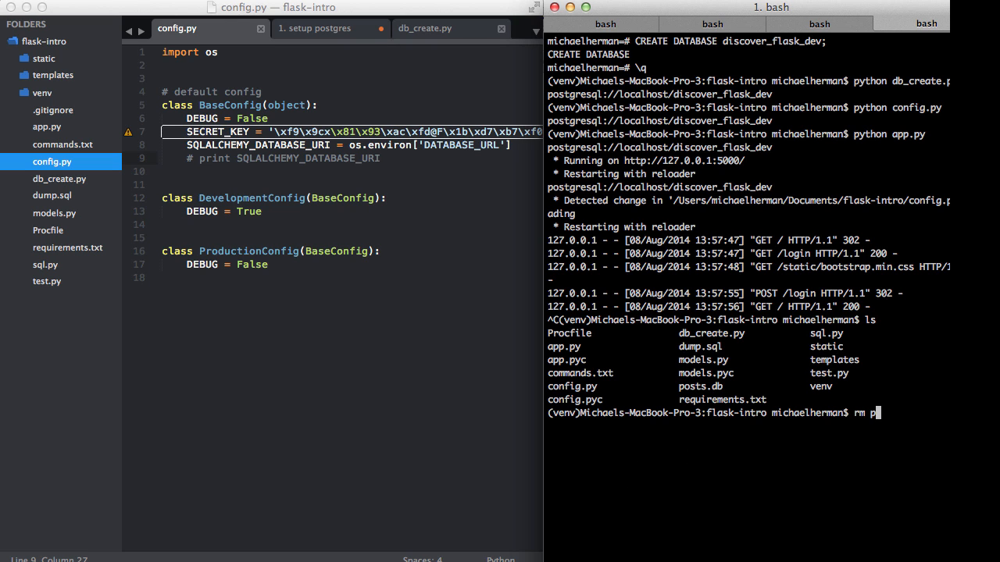
{"action": "key", "text": "Return"}
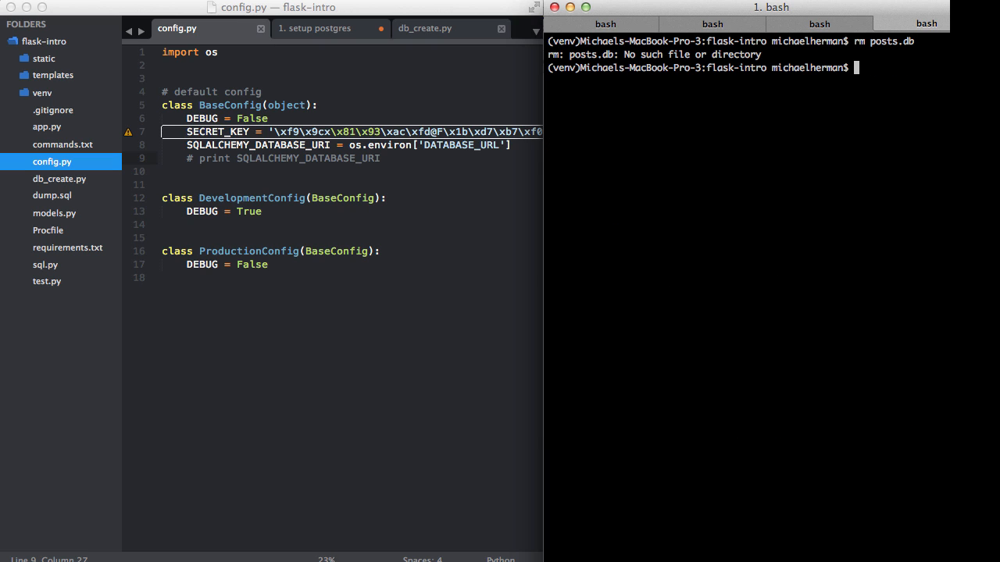
{"action": "type", "text": "ls"}
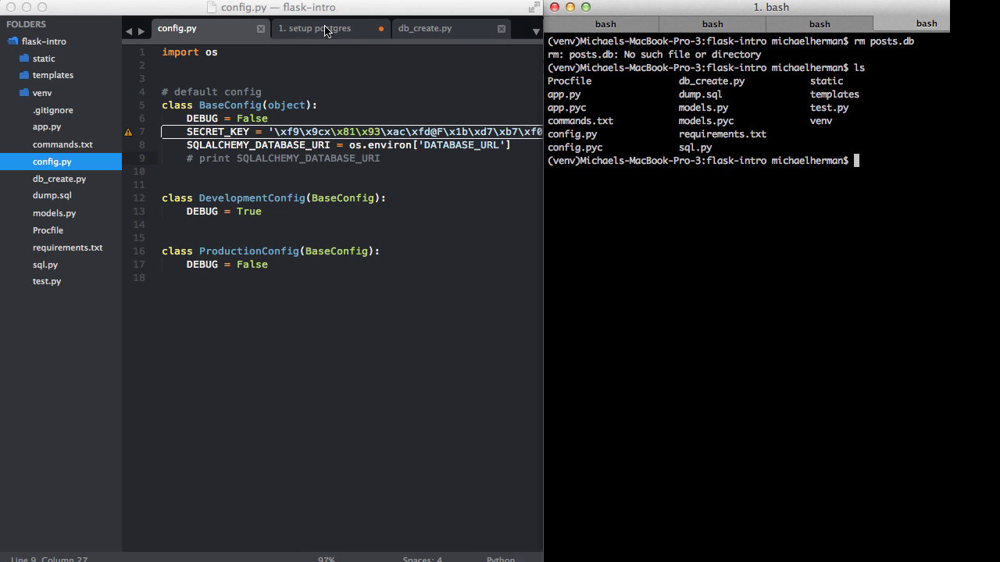
Step: Show the notes listing setup postgres, change env variable, setup the database
{"action": "left_click", "coordinate": [316, 29]}
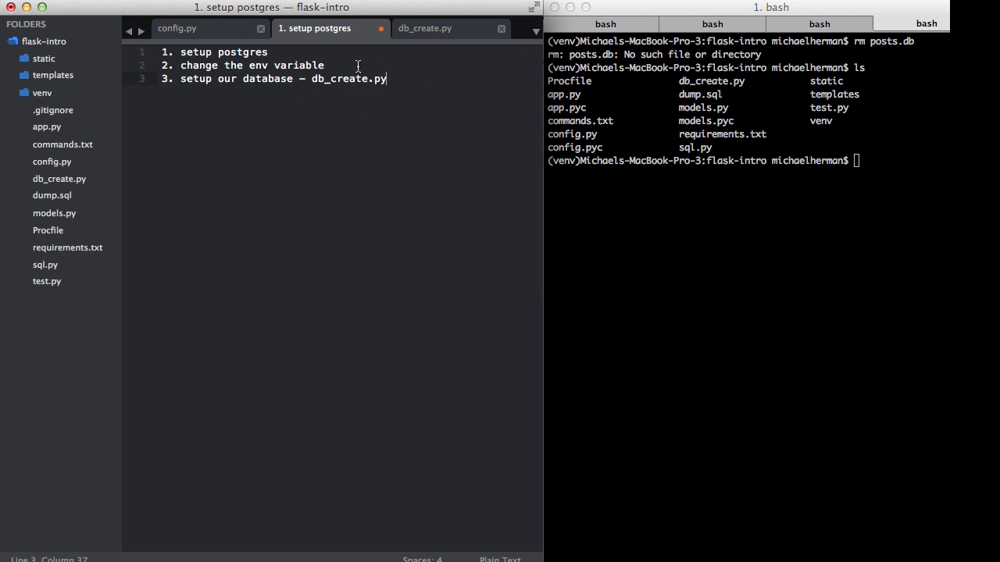
{"action": "mouse_move", "coordinate": [748, 174]}
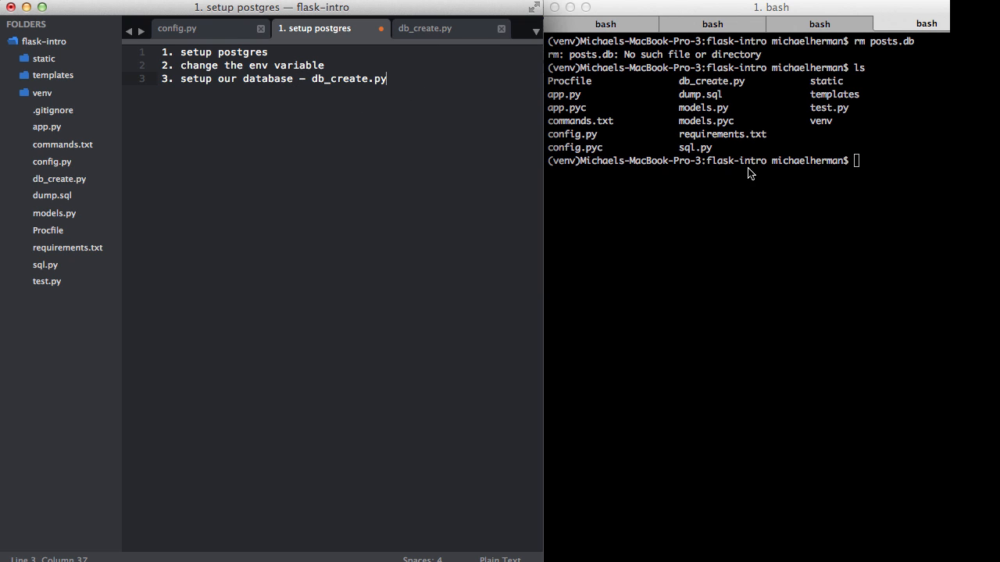
{"action": "mouse_move", "coordinate": [740, 218]}
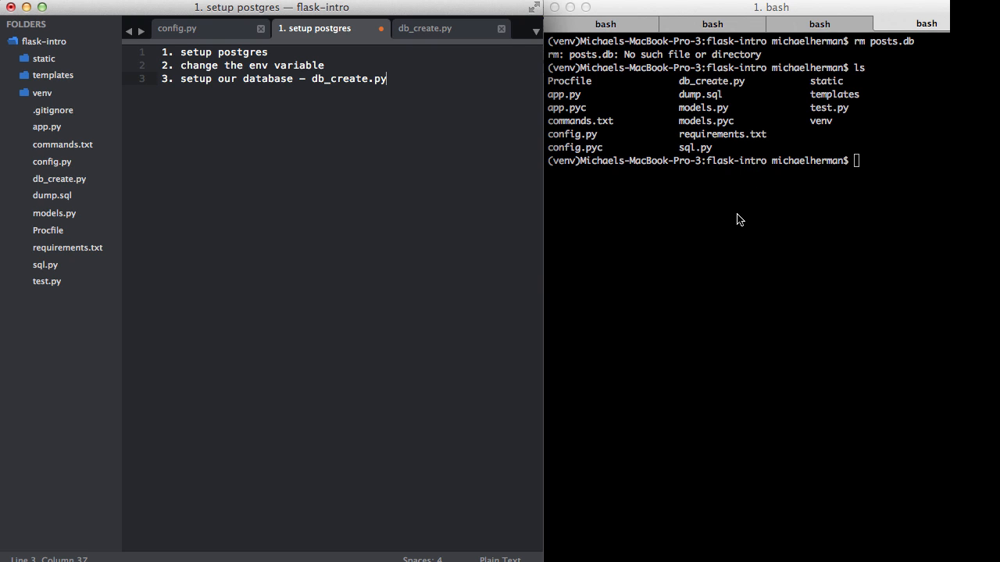